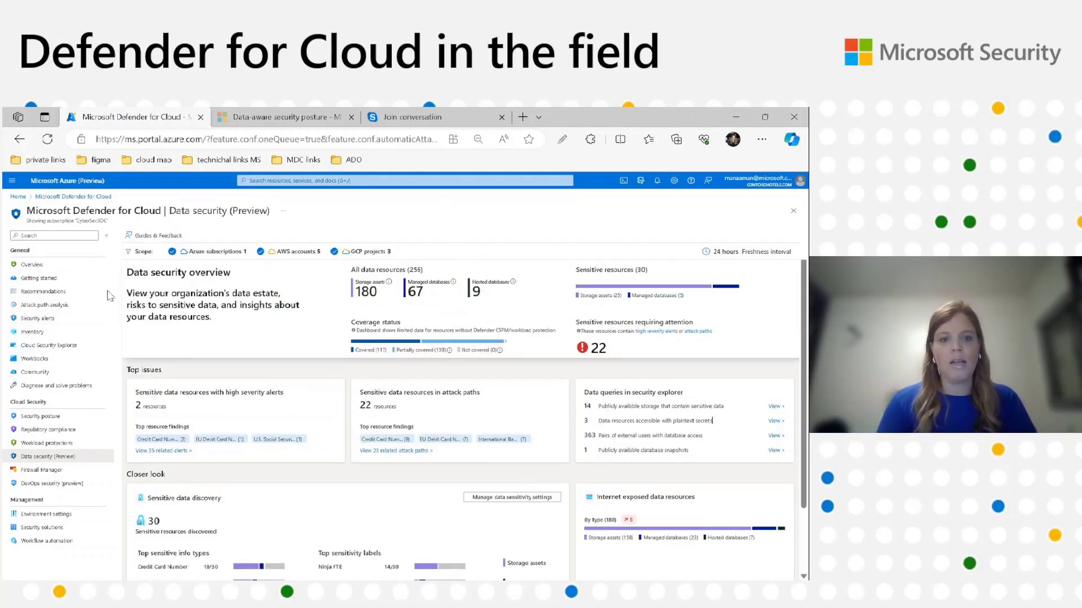
mouse_move(88, 369)
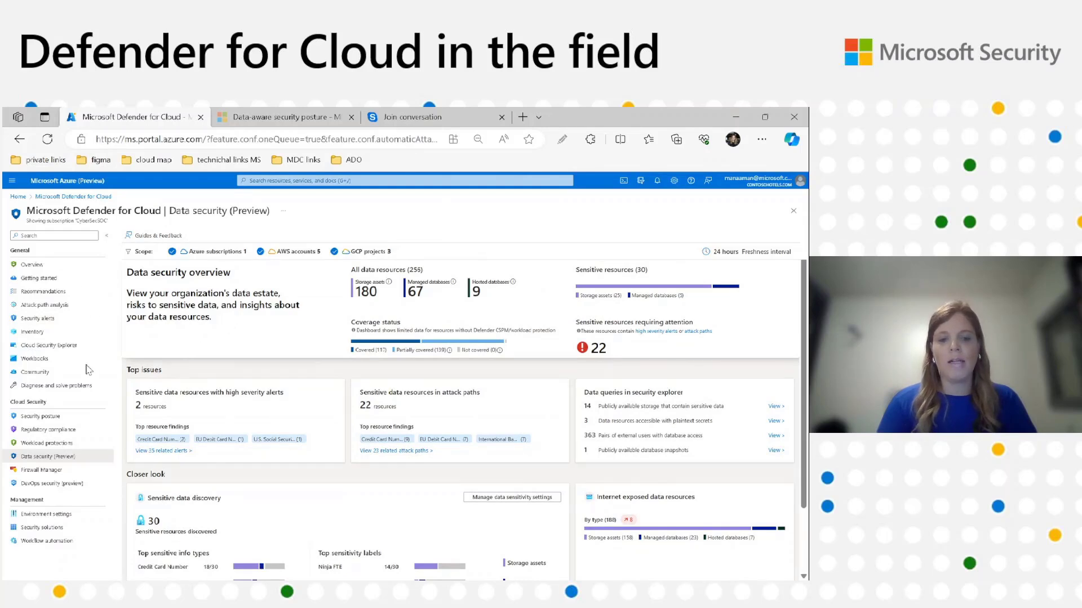
mouse_move(239, 391)
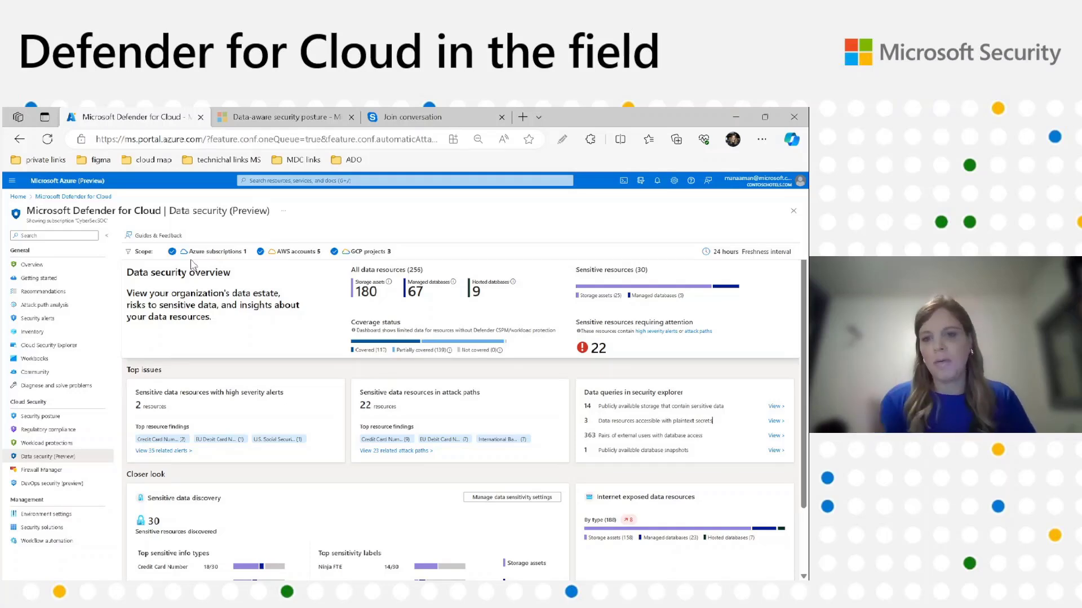
mouse_move(313, 250)
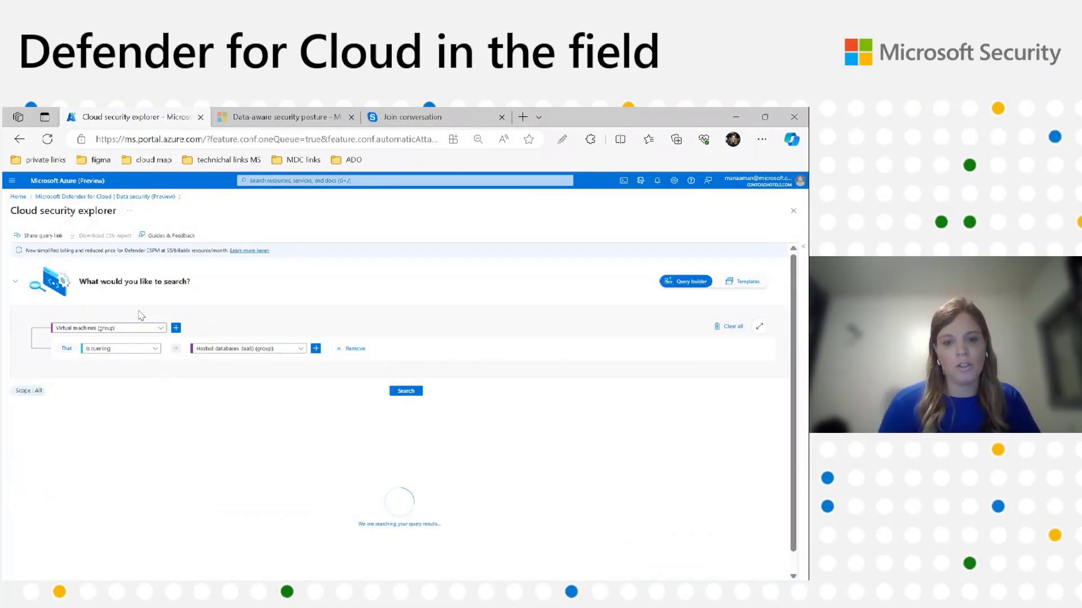
Step: Go back to the Data security (Preview) dashboard via its breadcrumb
left_click(406, 390)
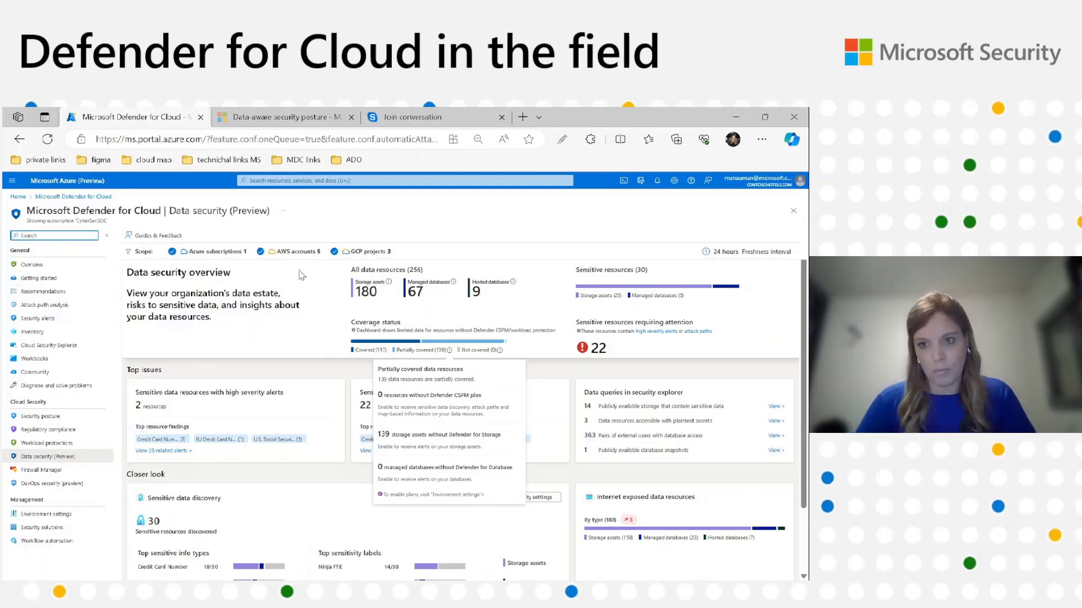
mouse_move(464, 169)
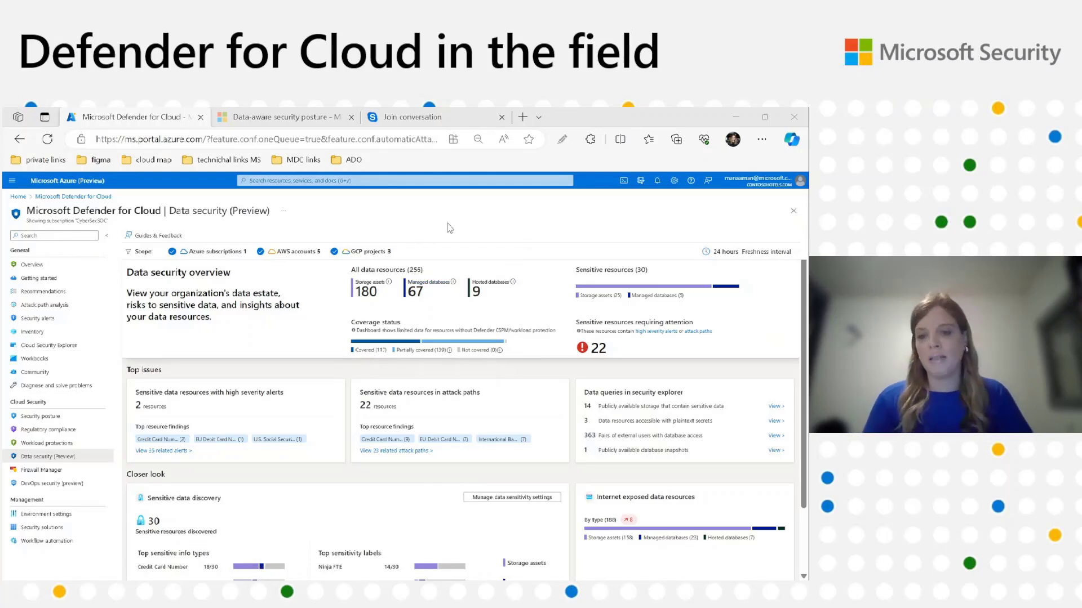
mouse_move(439, 224)
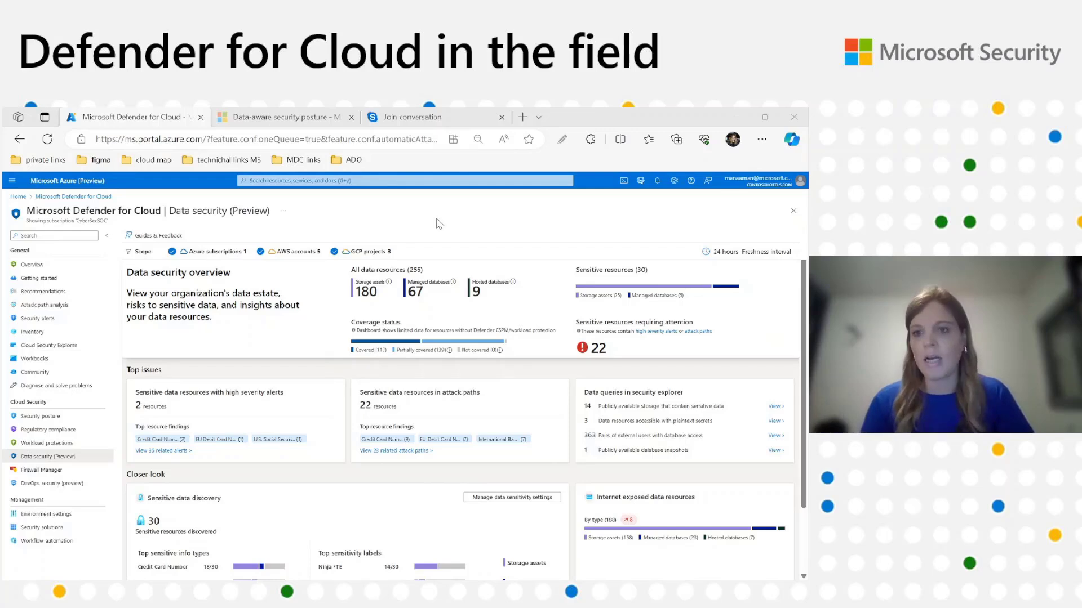
mouse_move(414, 240)
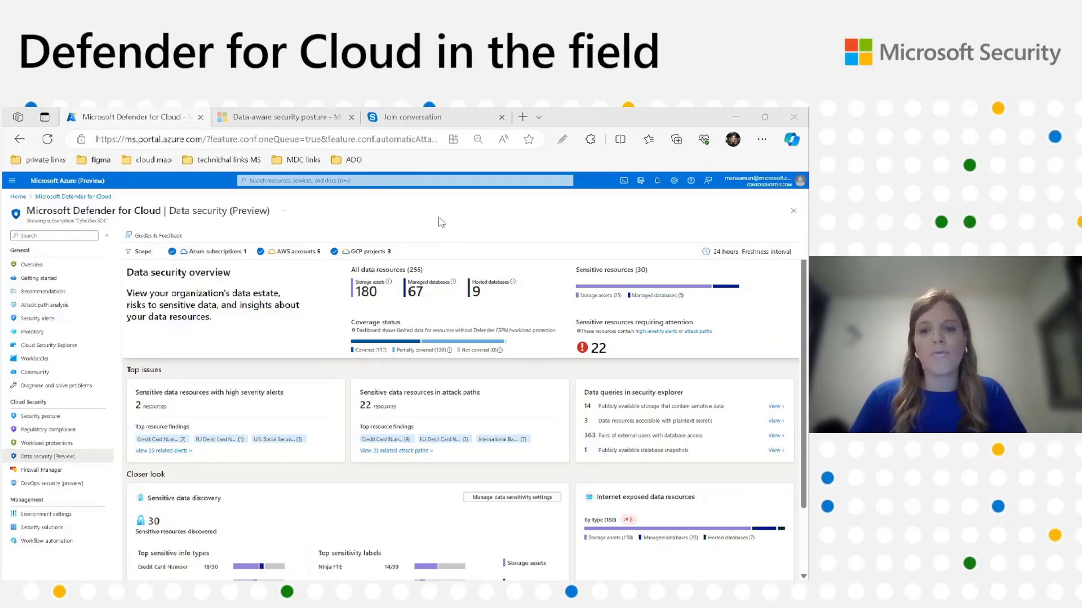
mouse_move(416, 276)
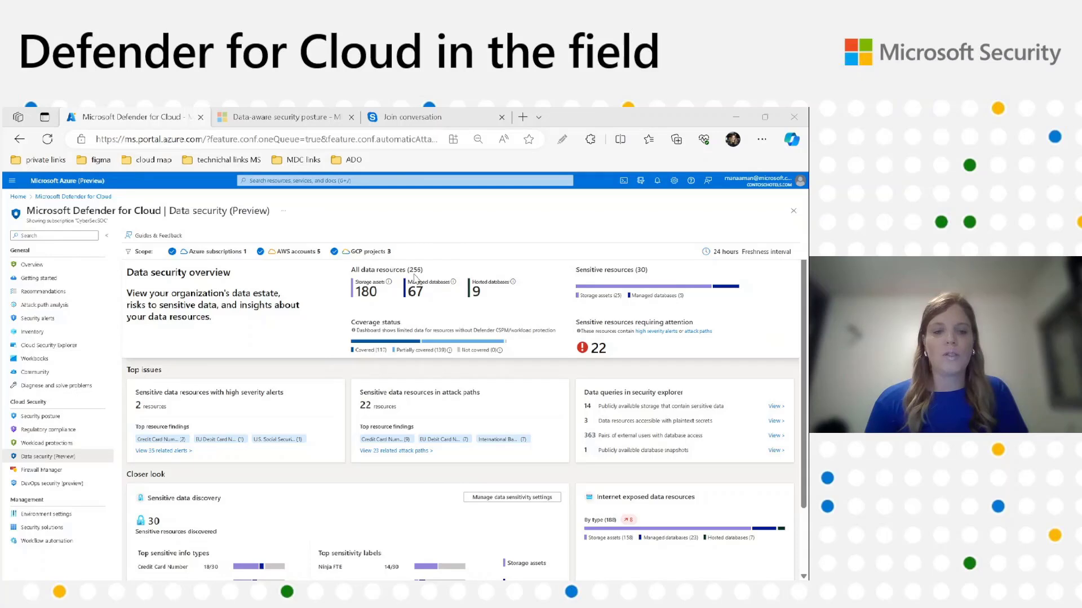
mouse_move(138, 293)
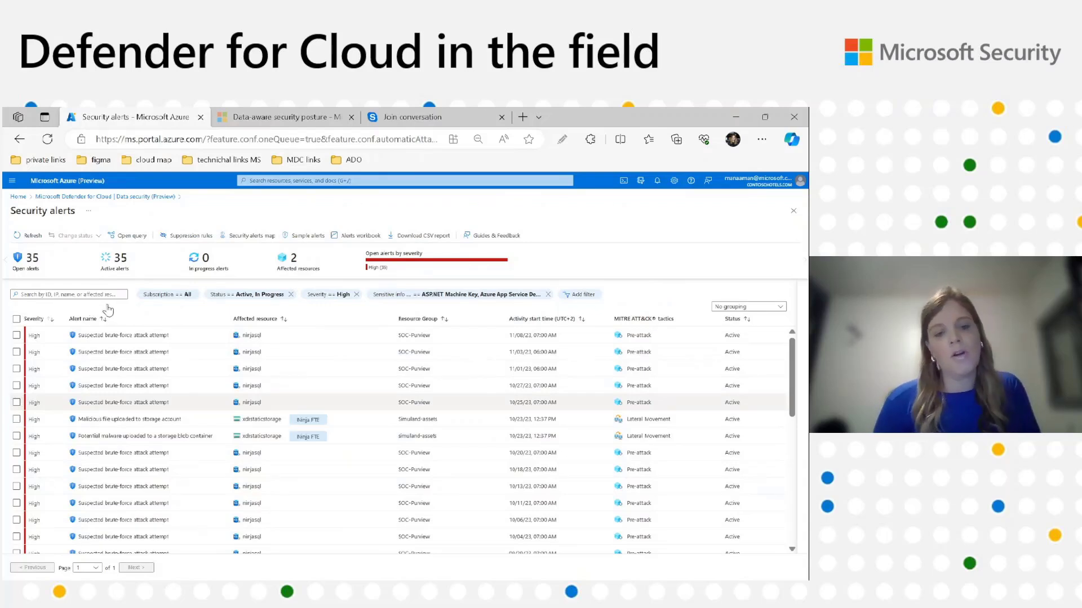
Step: Review the Suspected brute-force attack alert's details and return
left_click(122, 402)
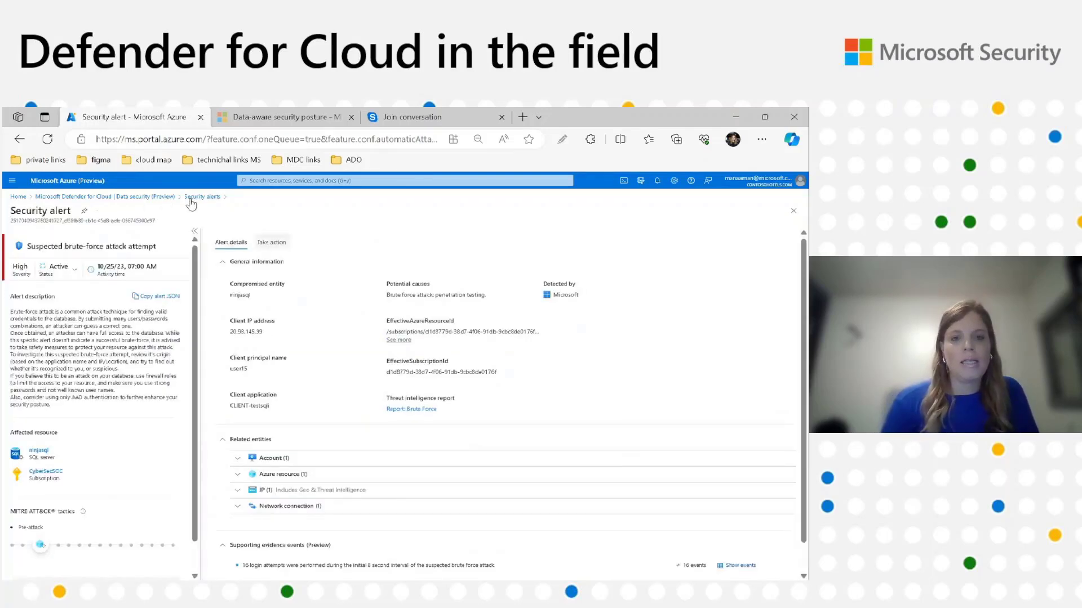
left_click(272, 242)
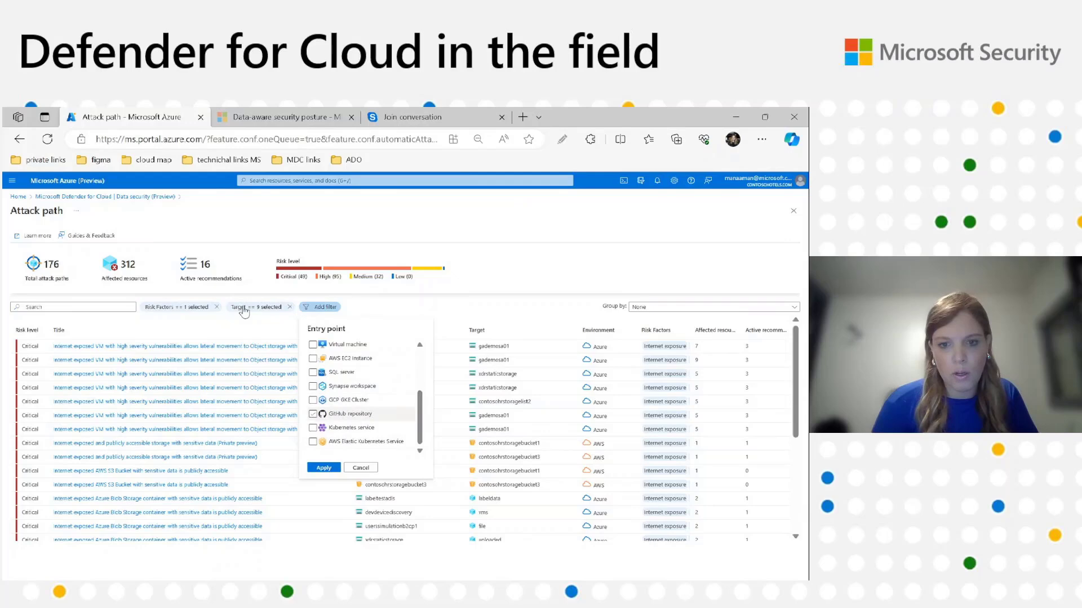
Step: Apply the Managed database entry point filter and open the first internet-exposed database path
left_click(323, 467)
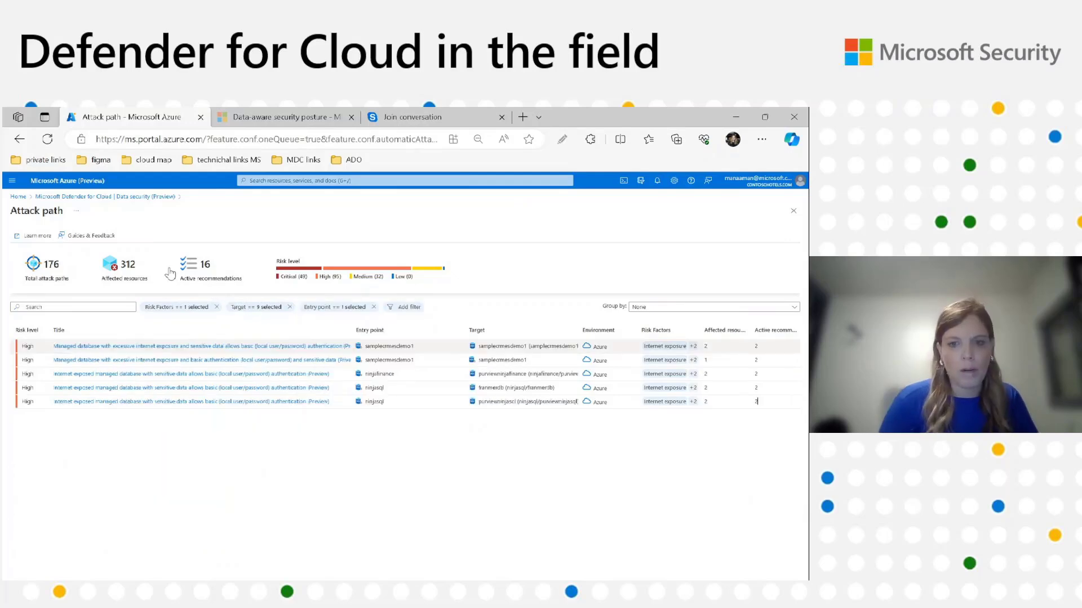
left_click(193, 345)
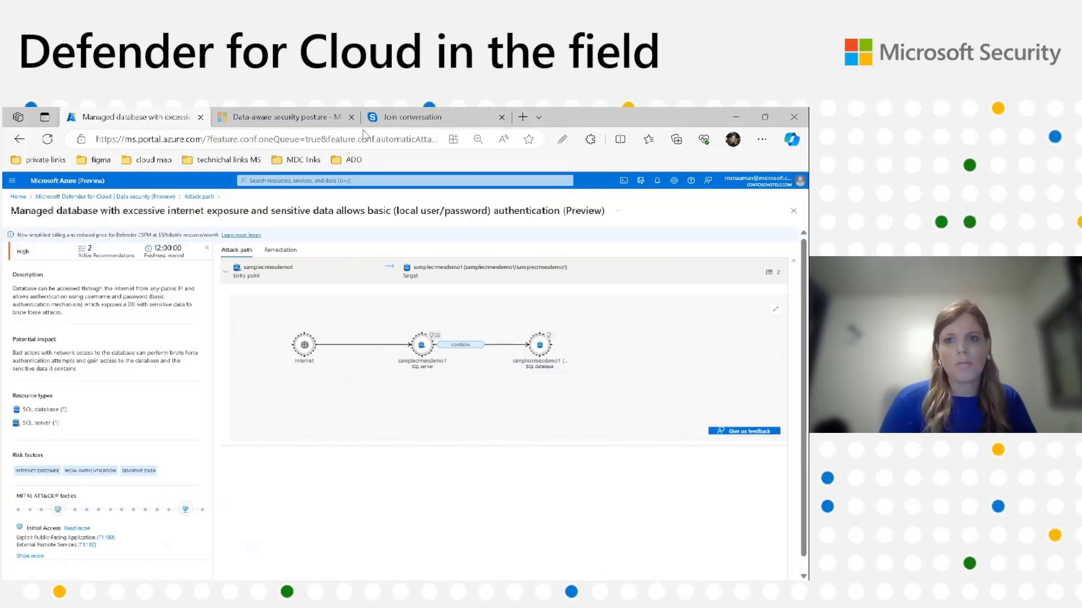
mouse_move(276, 289)
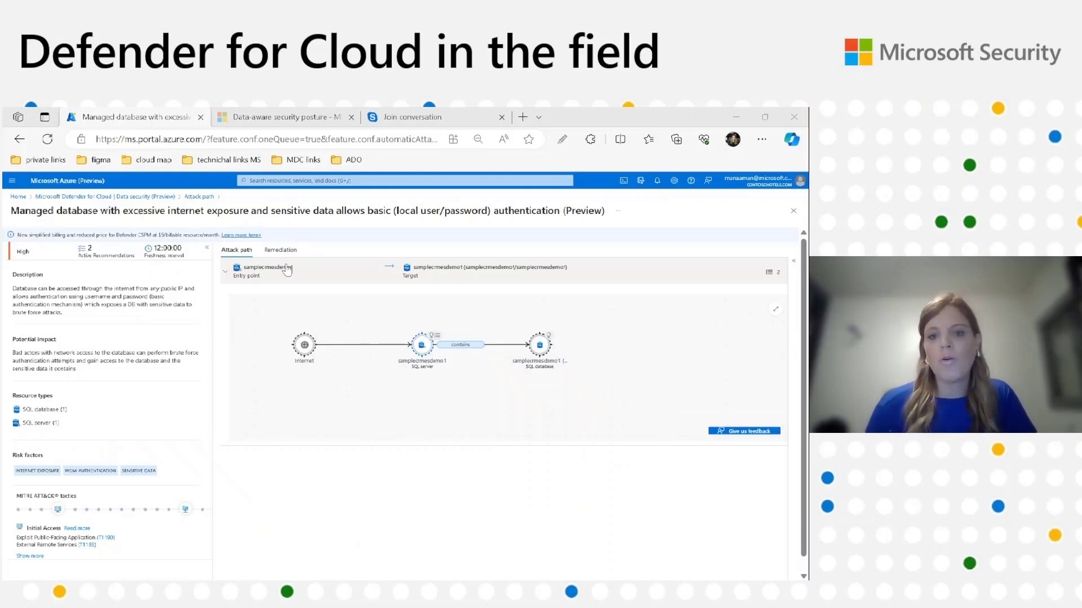
Step: Inspect the SQL server and database insights, revealing the IBAN column in credit cards backup
left_click(422, 344)
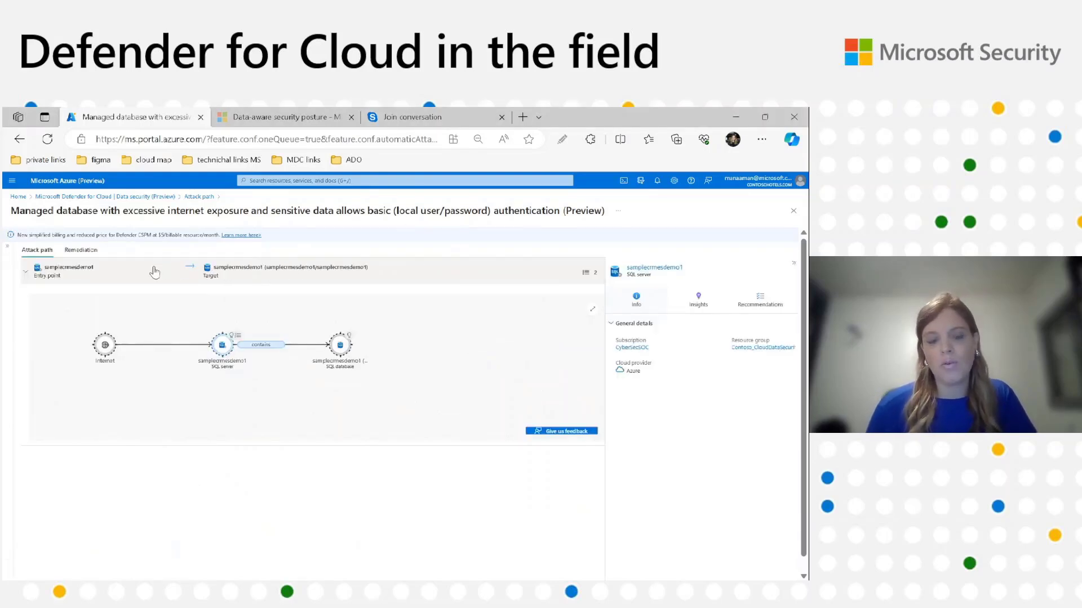
mouse_move(517, 253)
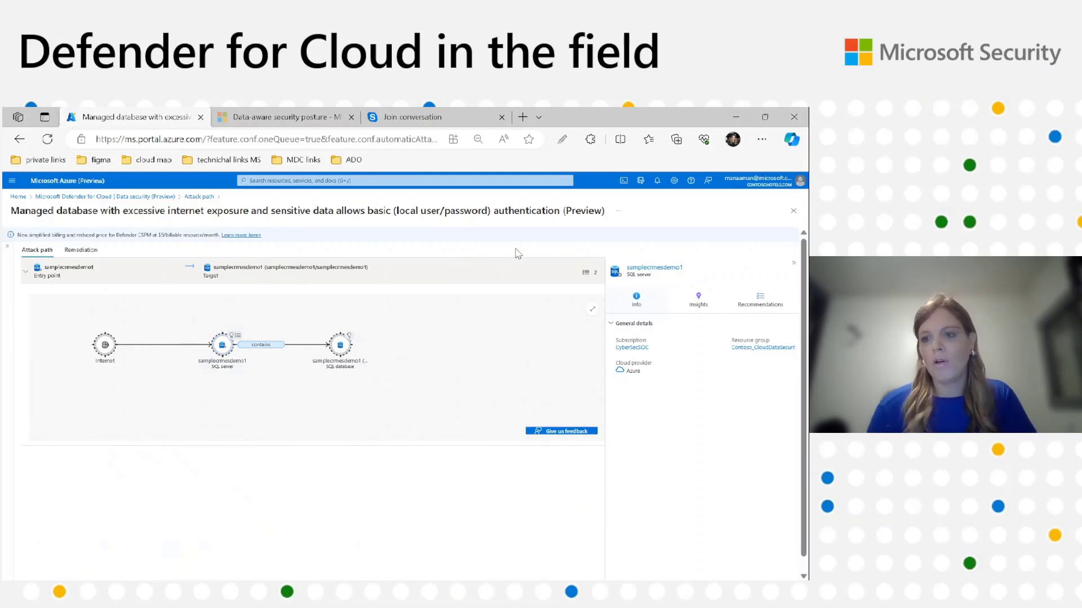
left_click(759, 299)
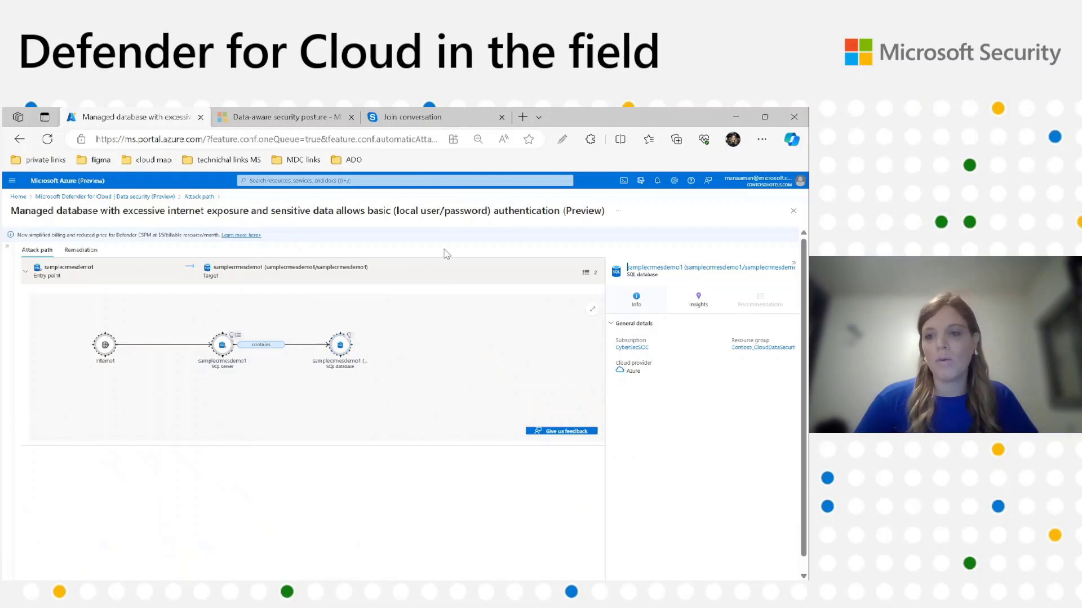
left_click(697, 301)
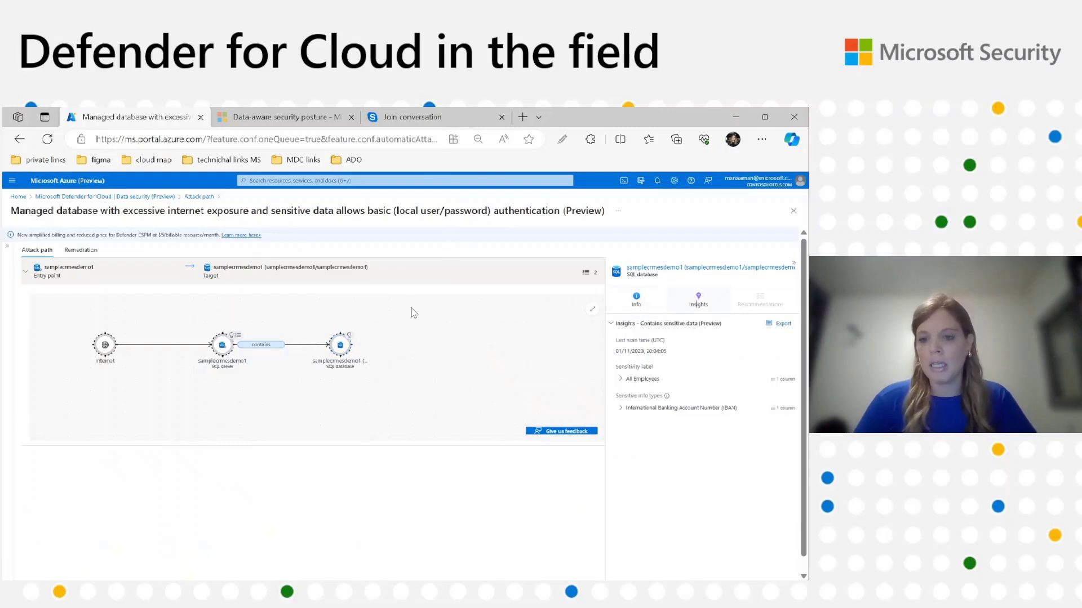
left_click(620, 378)
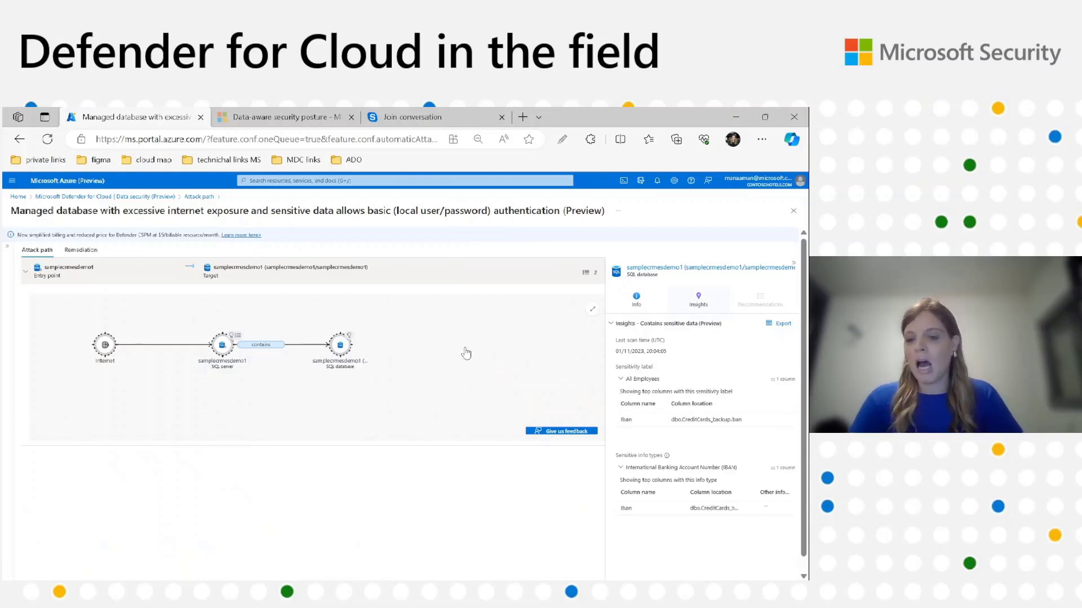
mouse_move(502, 352)
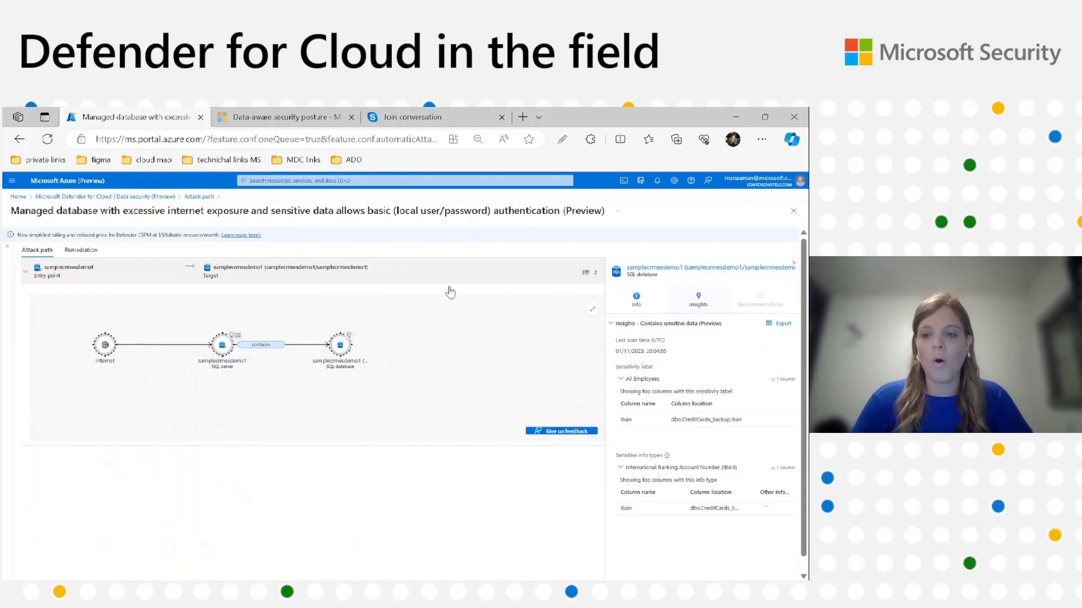
mouse_move(411, 286)
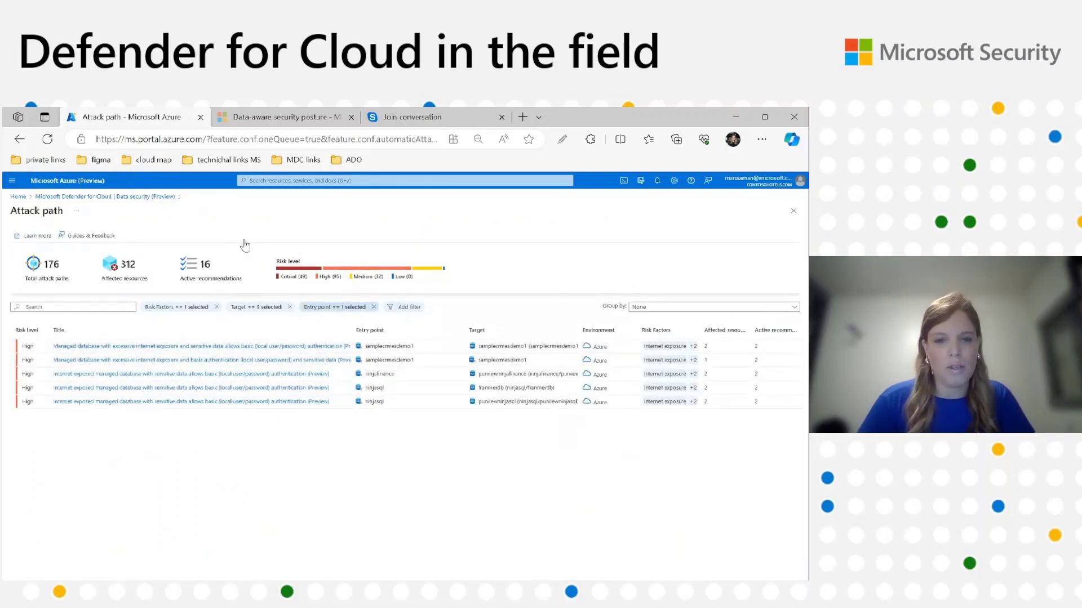
Step: Open the internet-exposed VM path and list the storage account's credit card, SSN, IBAN, secret-key types
left_click(374, 307)
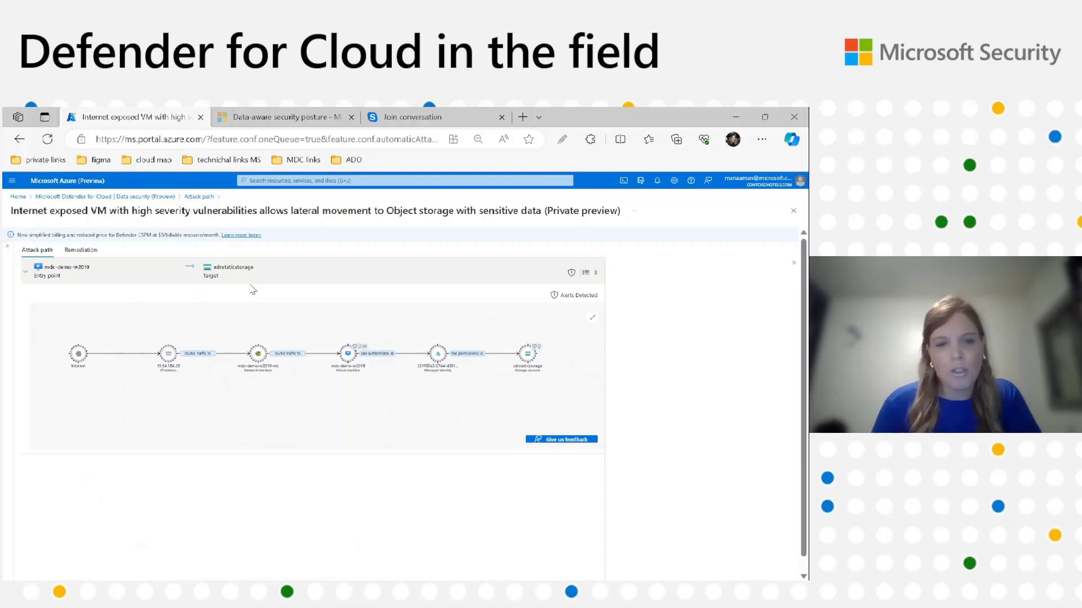
mouse_move(90, 300)
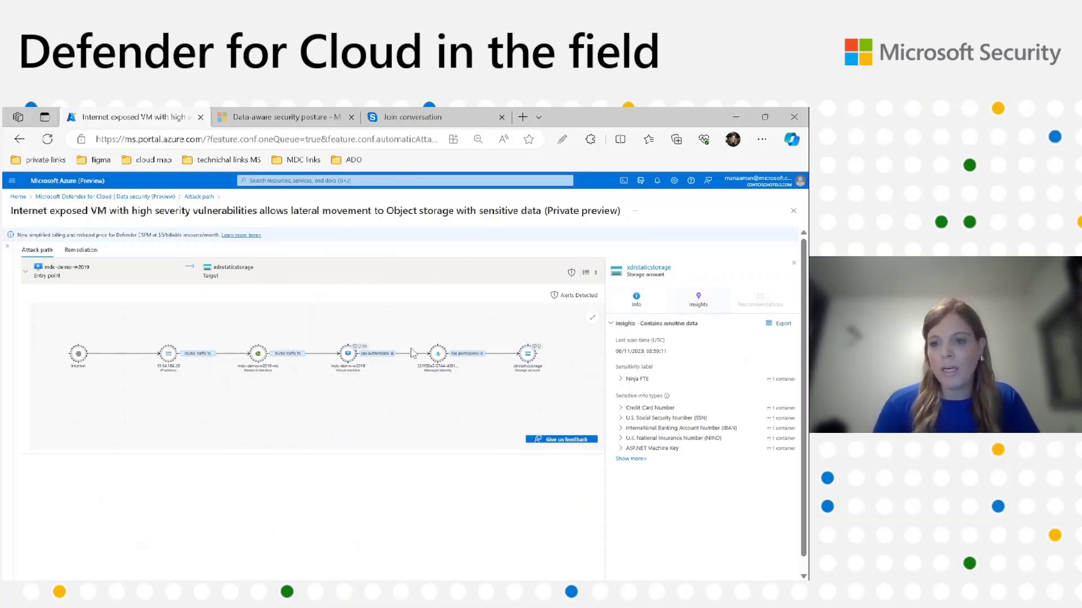
mouse_move(419, 348)
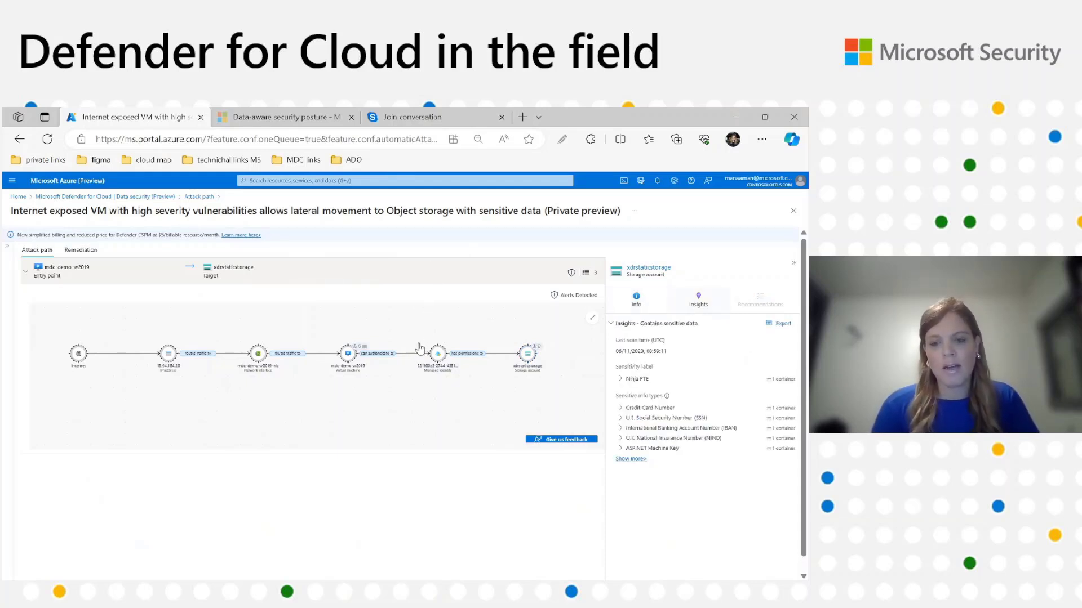
left_click(630, 459)
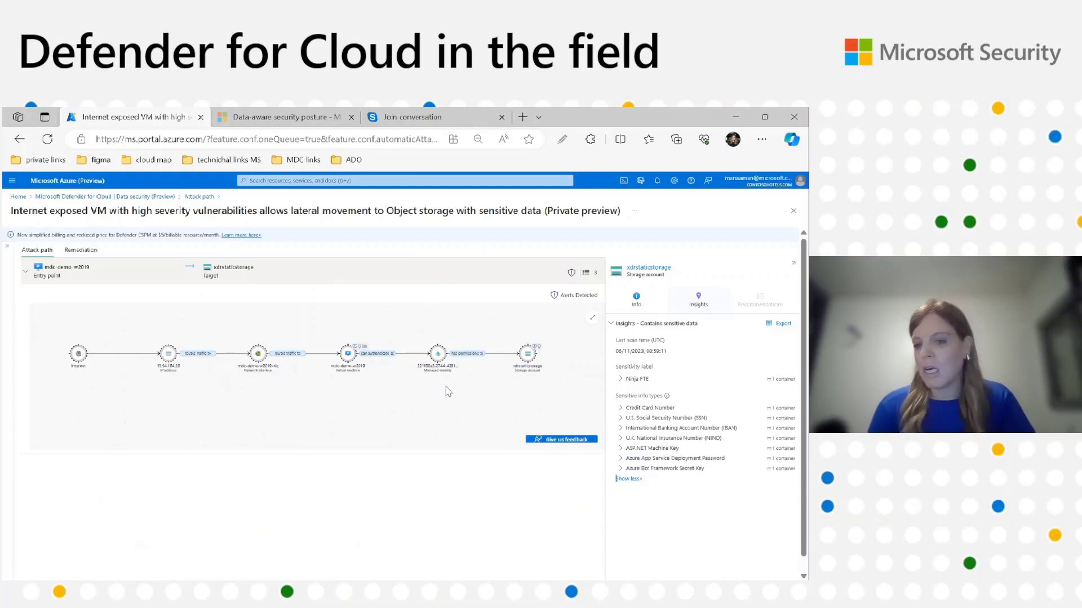
mouse_move(458, 314)
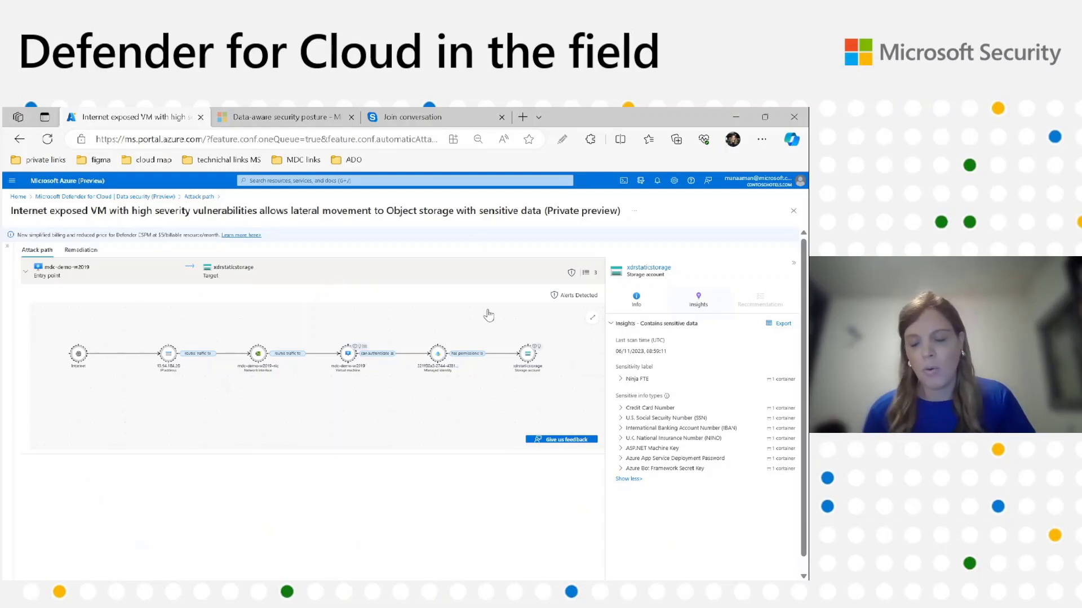
mouse_move(492, 355)
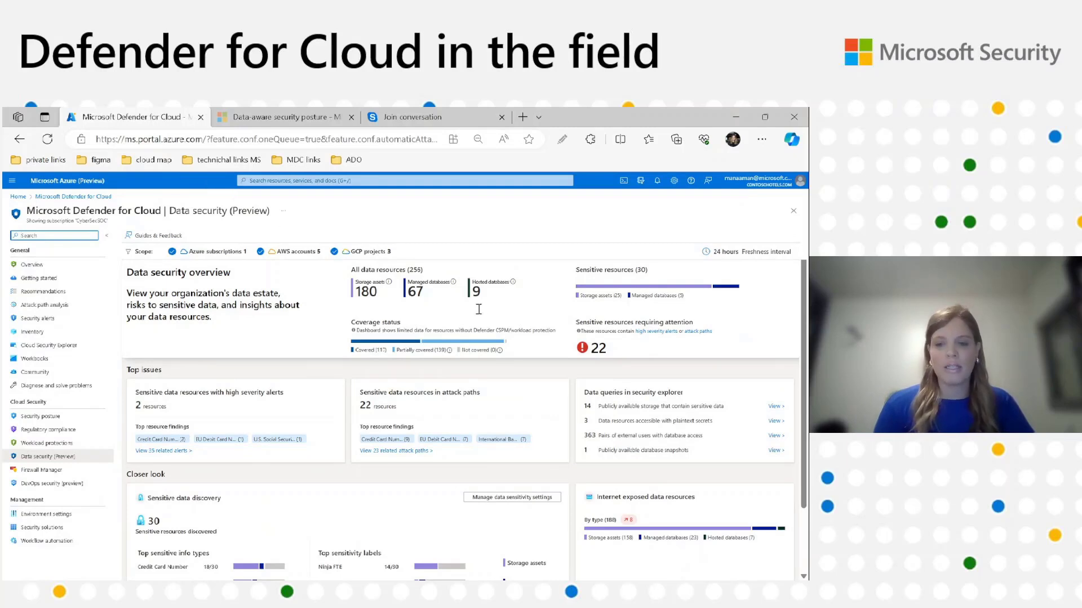
mouse_move(476, 310)
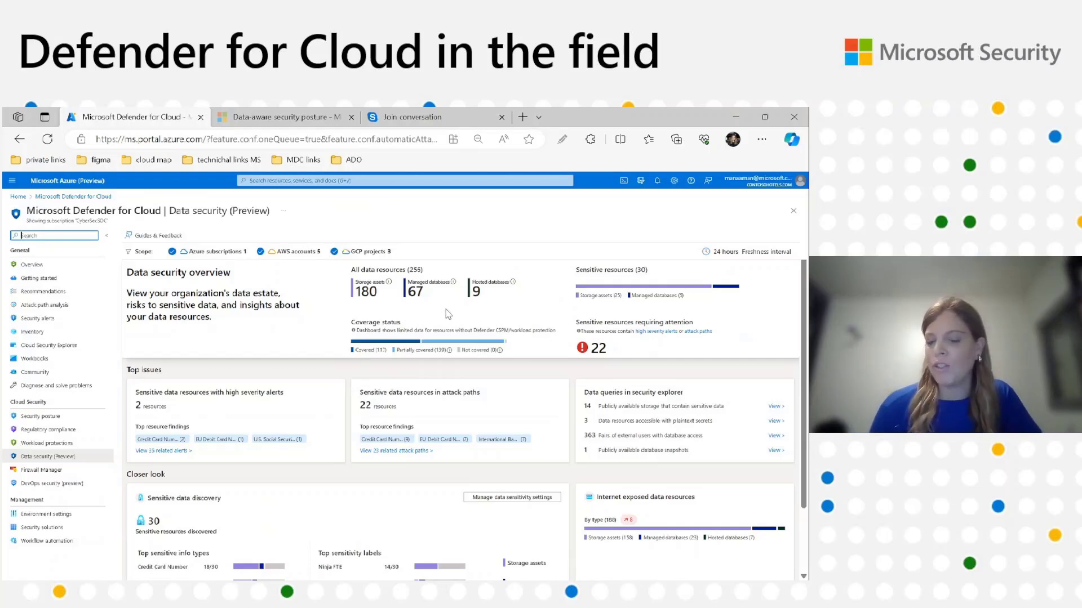
mouse_move(524, 312)
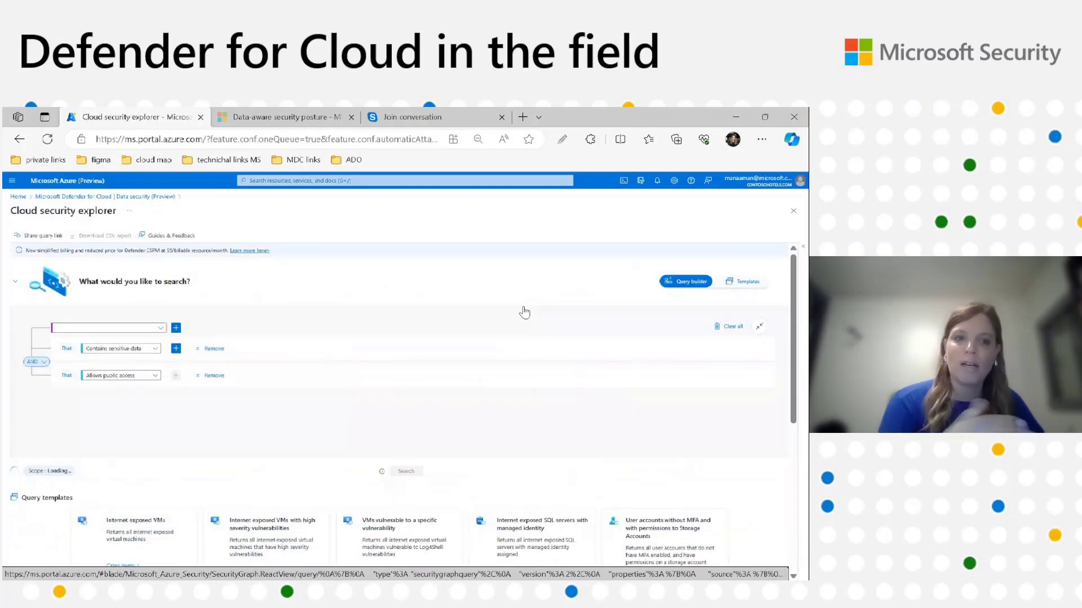
Step: Run the public sensitive-storage search, then load the resources-that-can-authenticate query
left_click(107, 328)
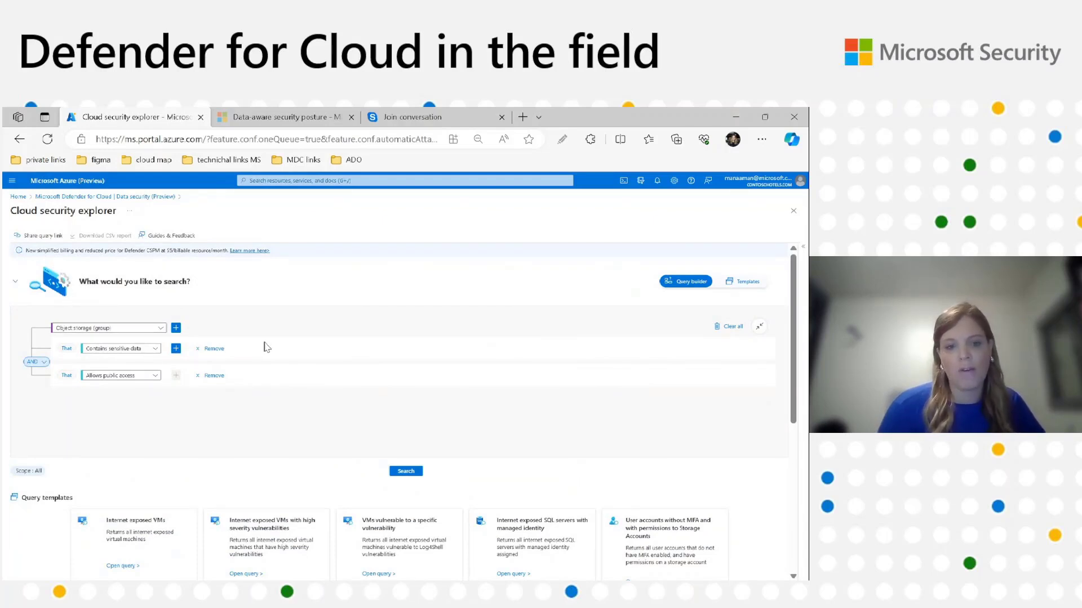
left_click(405, 470)
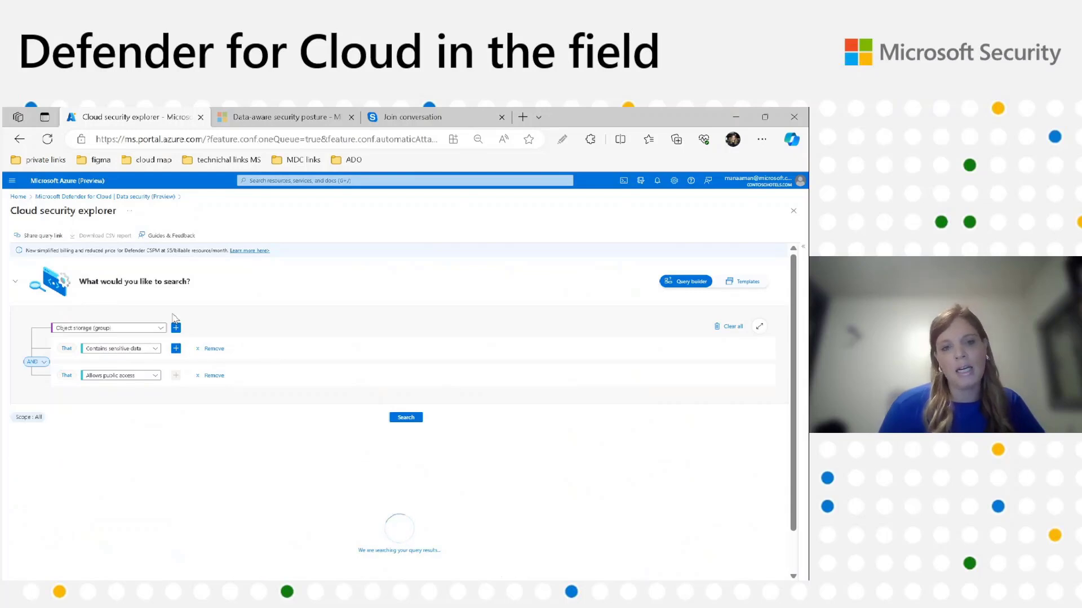
left_click(405, 417)
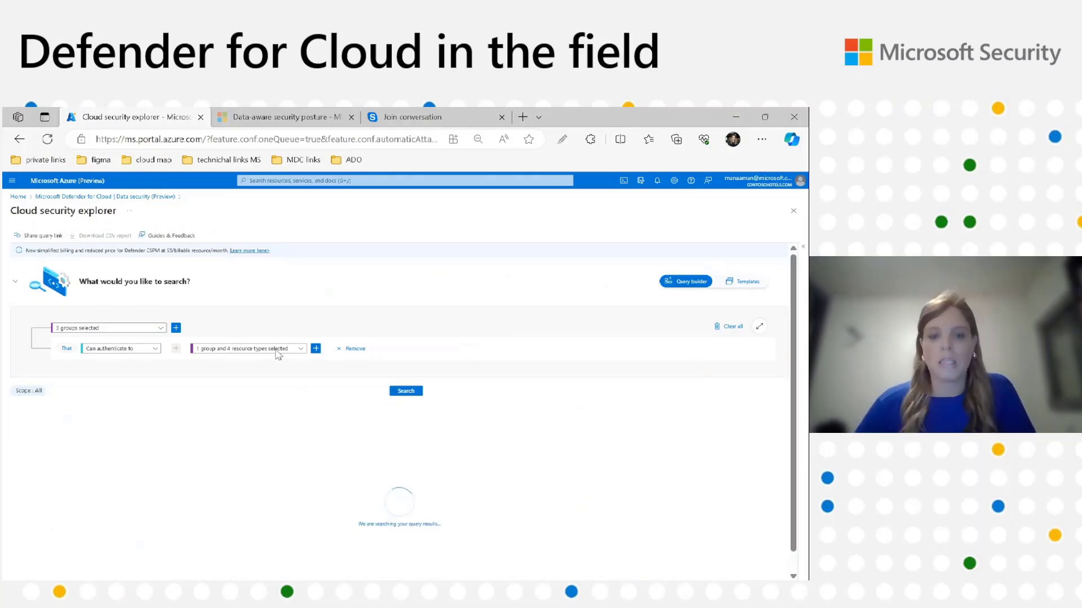
Step: List the three authentication-secret results, restrict to secrets contained in virtual machines, then return
left_click(405, 390)
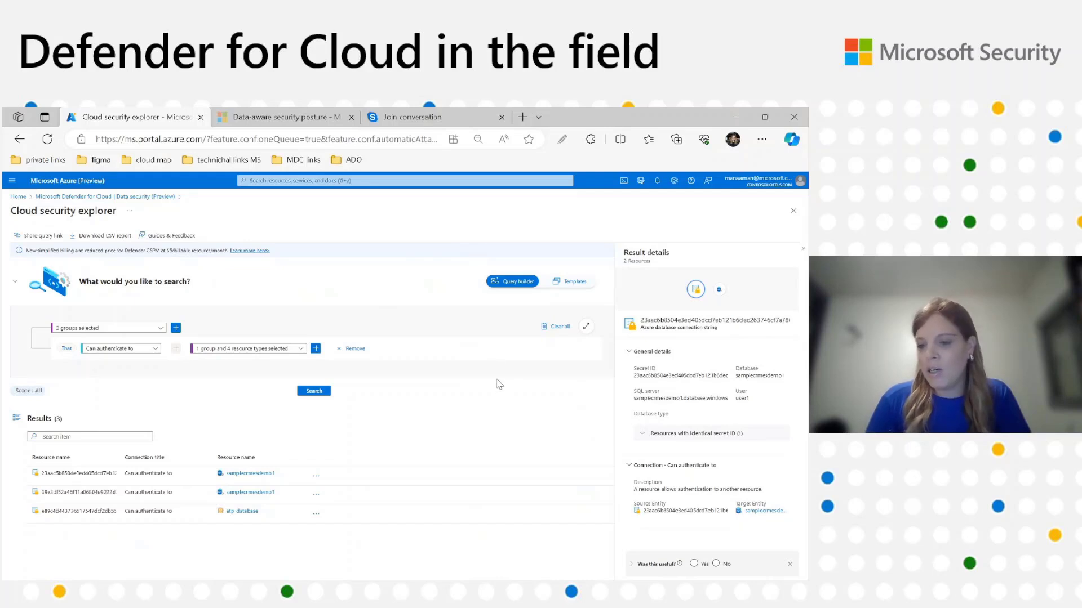
mouse_move(510, 385)
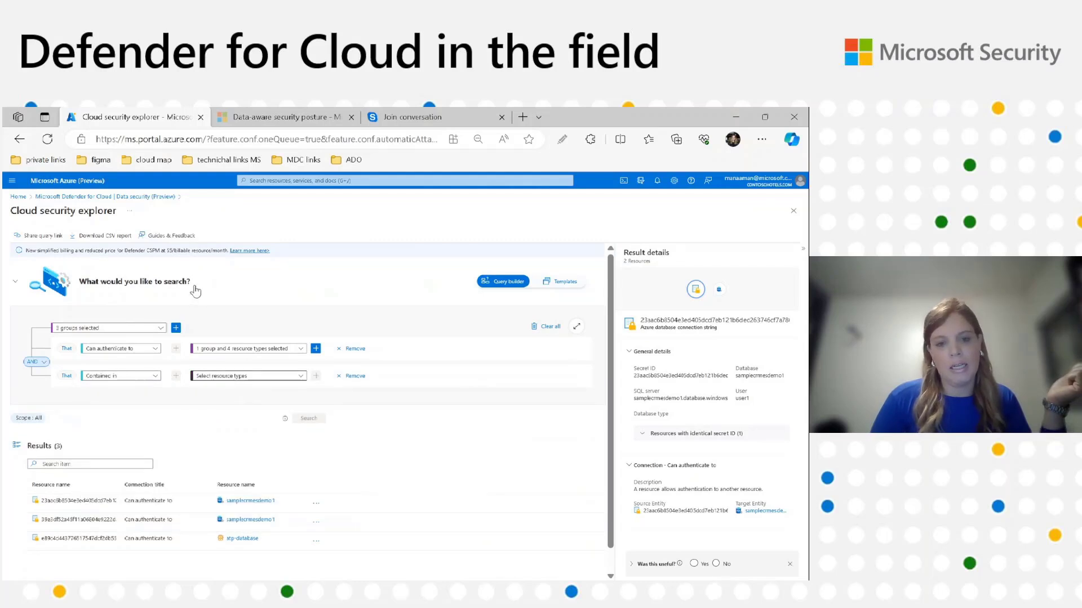
left_click(245, 375)
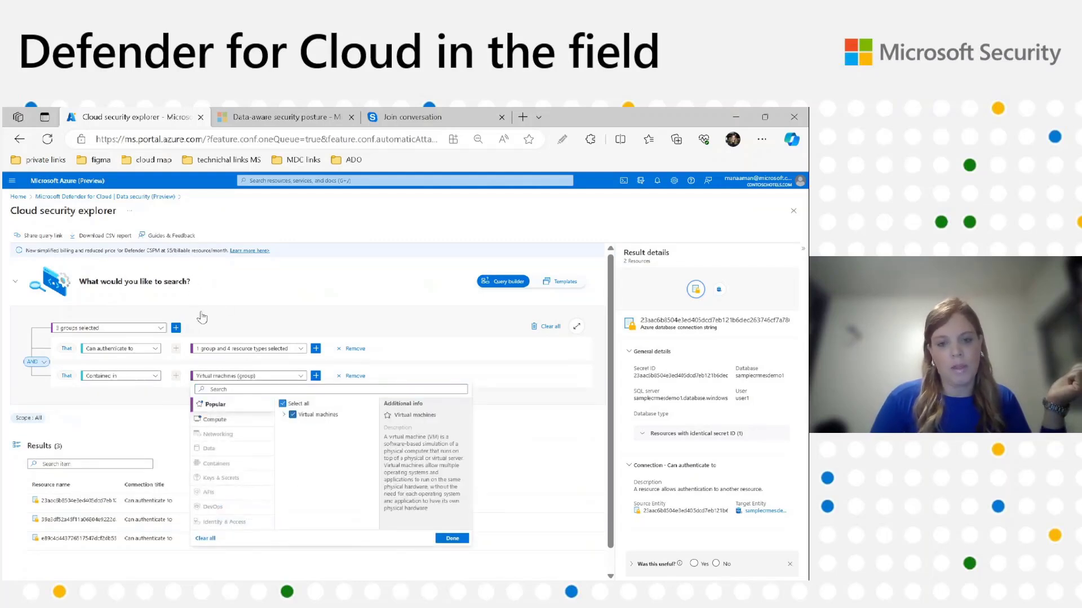
left_click(451, 538)
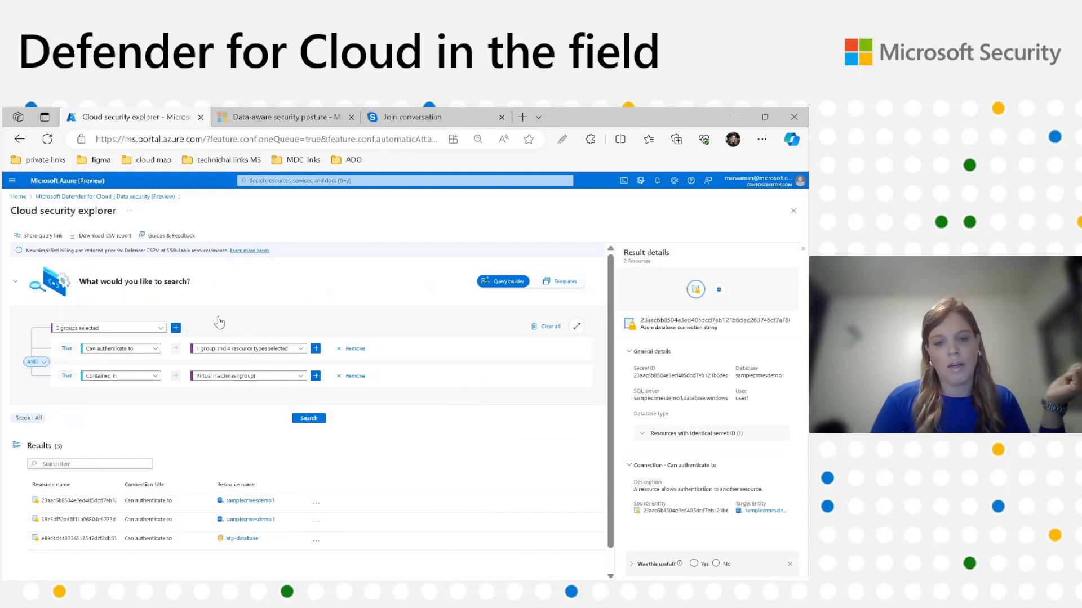
left_click(308, 418)
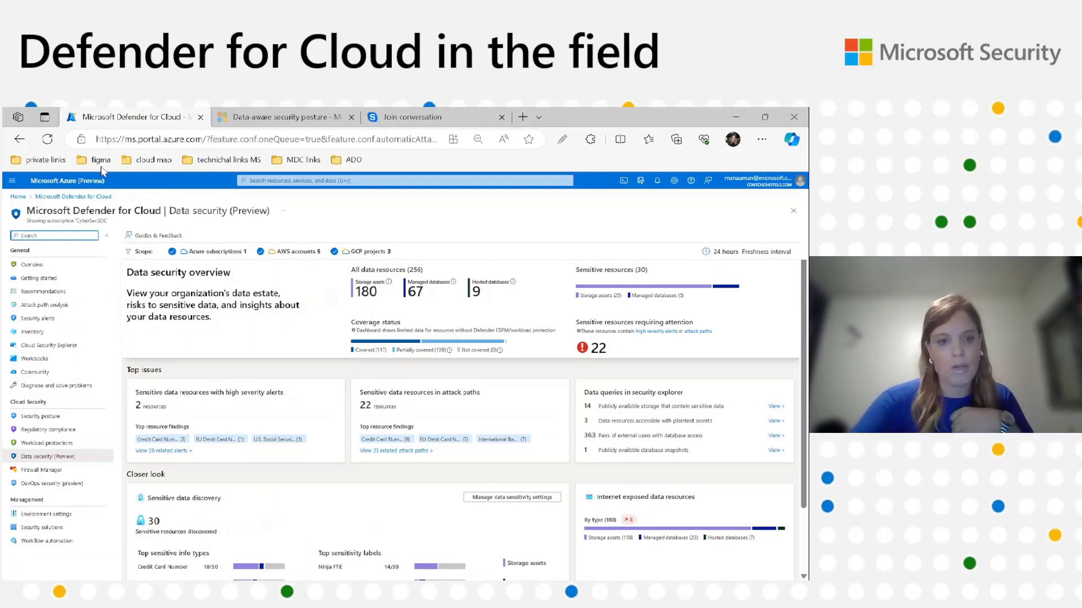
Step: Scroll down to Sensitive data discovery and its top sensitive info types
scroll("down", 3)
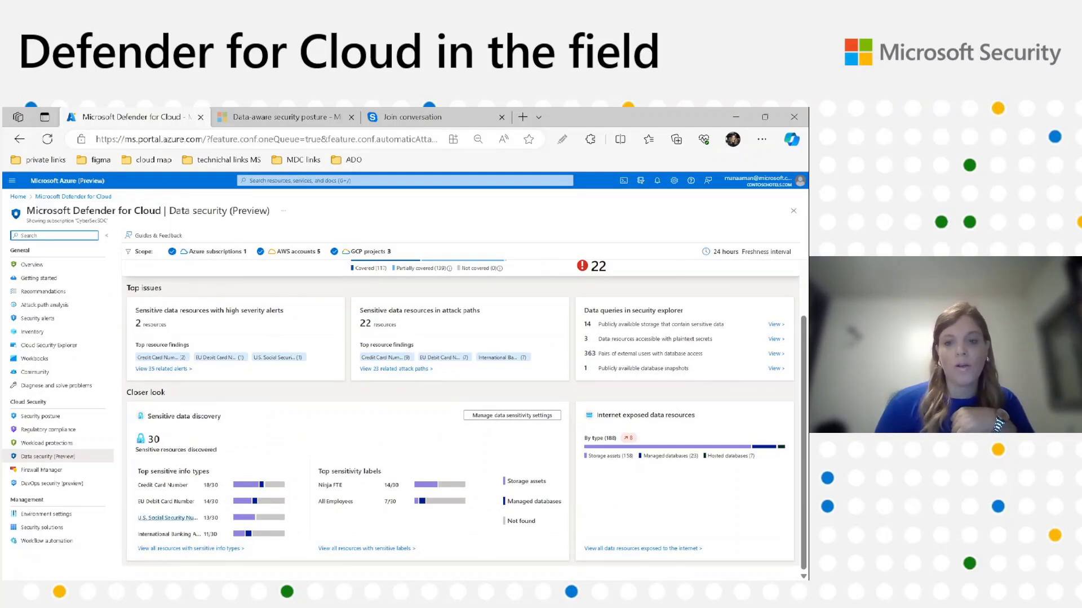
mouse_move(474, 395)
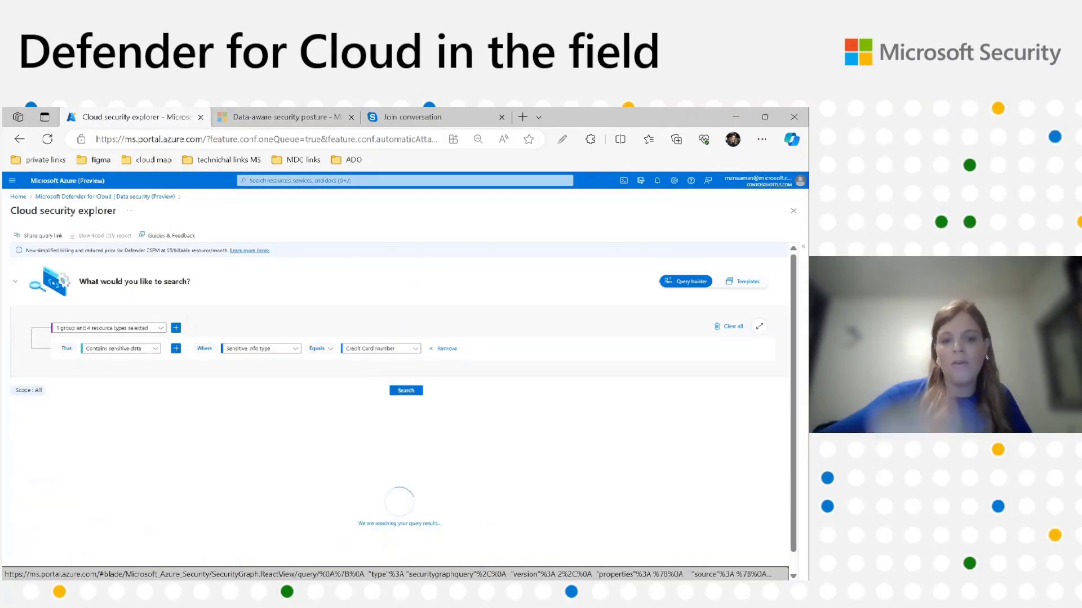
Step: Add EU Debit Card Number to the info types, search, and return to Data security
left_click(405, 390)
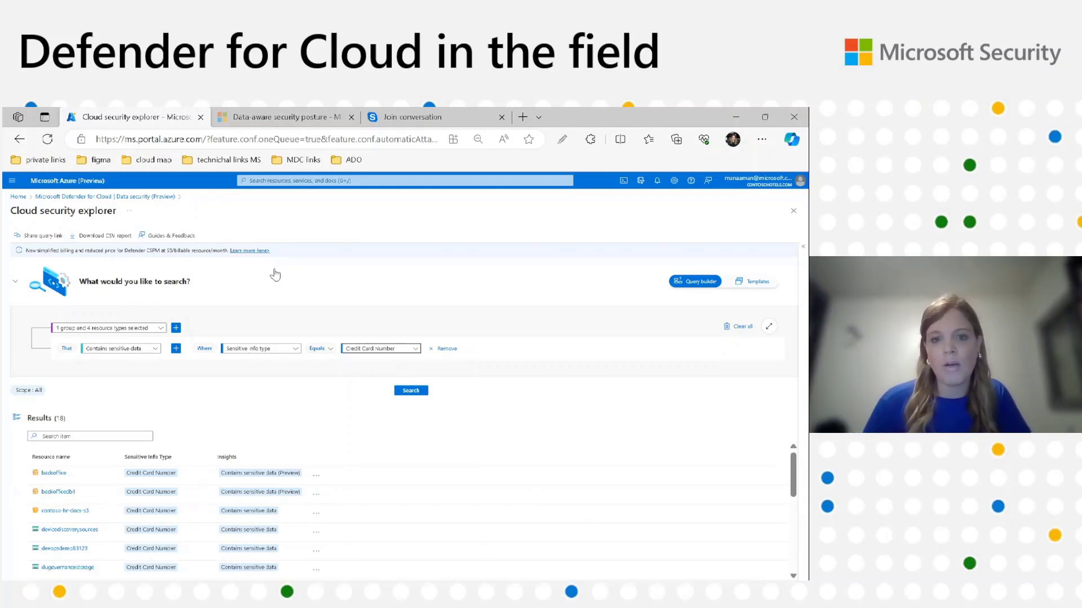
type("debi")
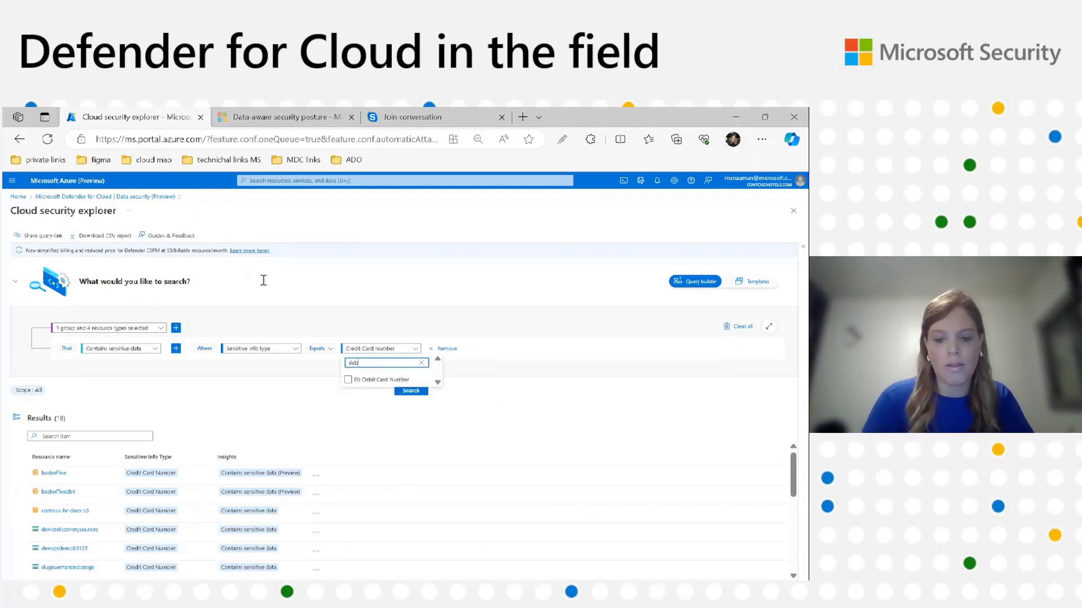
left_click(349, 379)
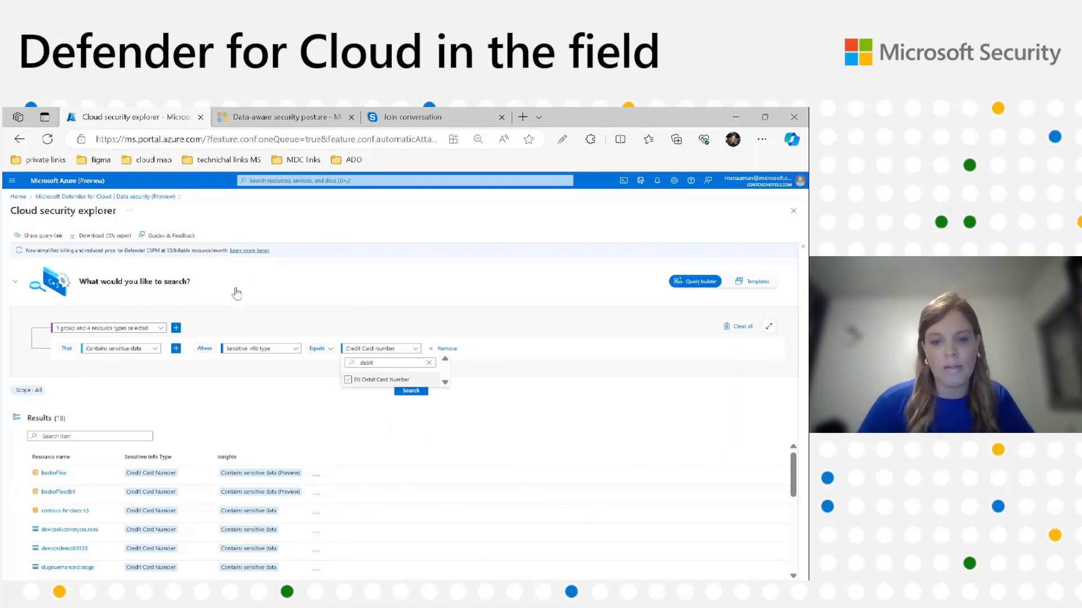
left_click(409, 390)
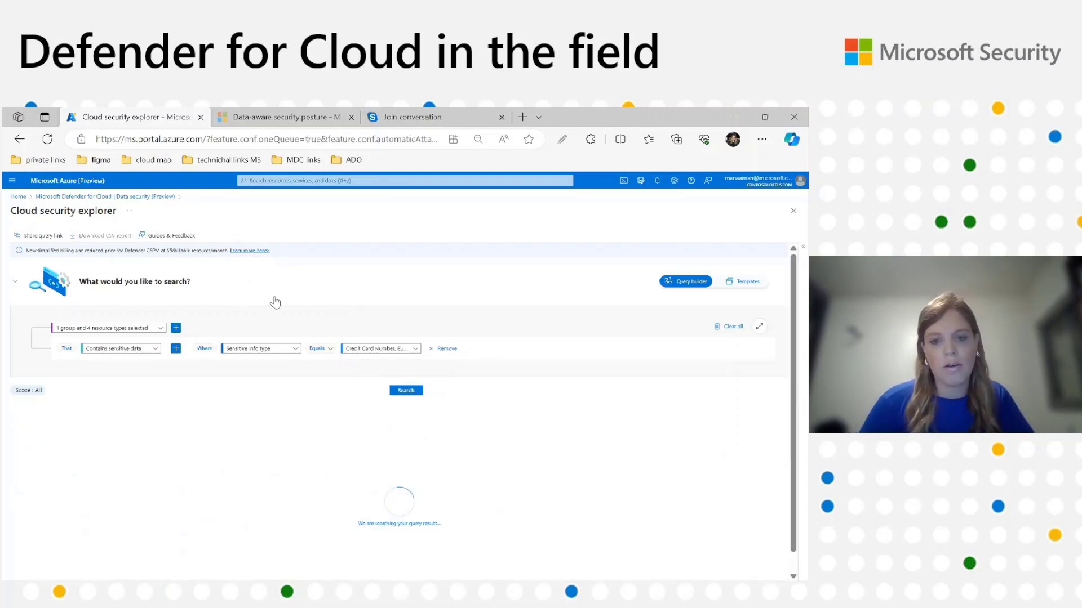
left_click(405, 390)
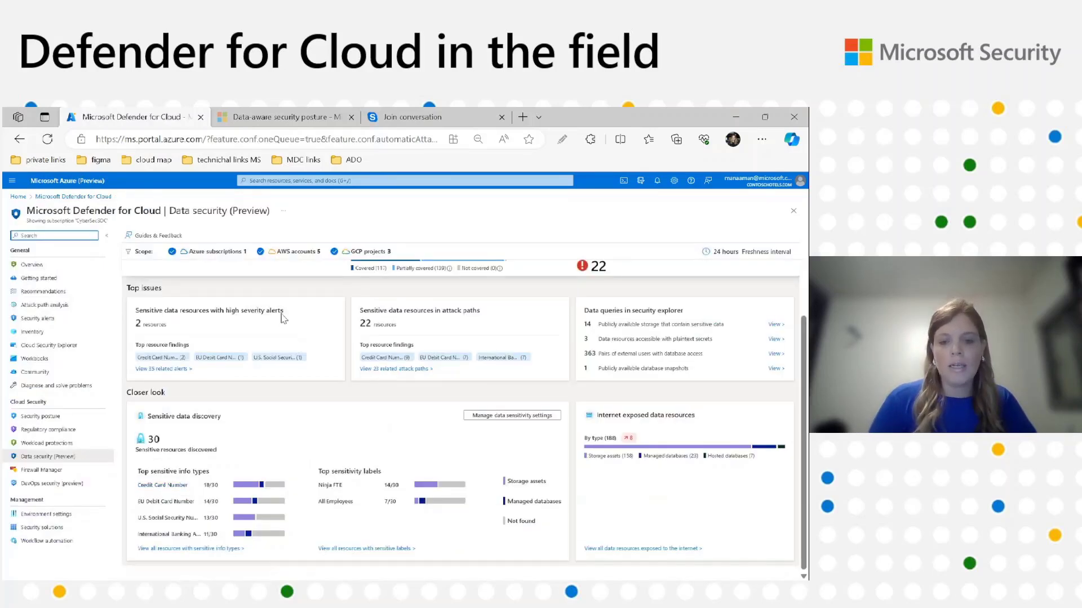
mouse_move(223, 335)
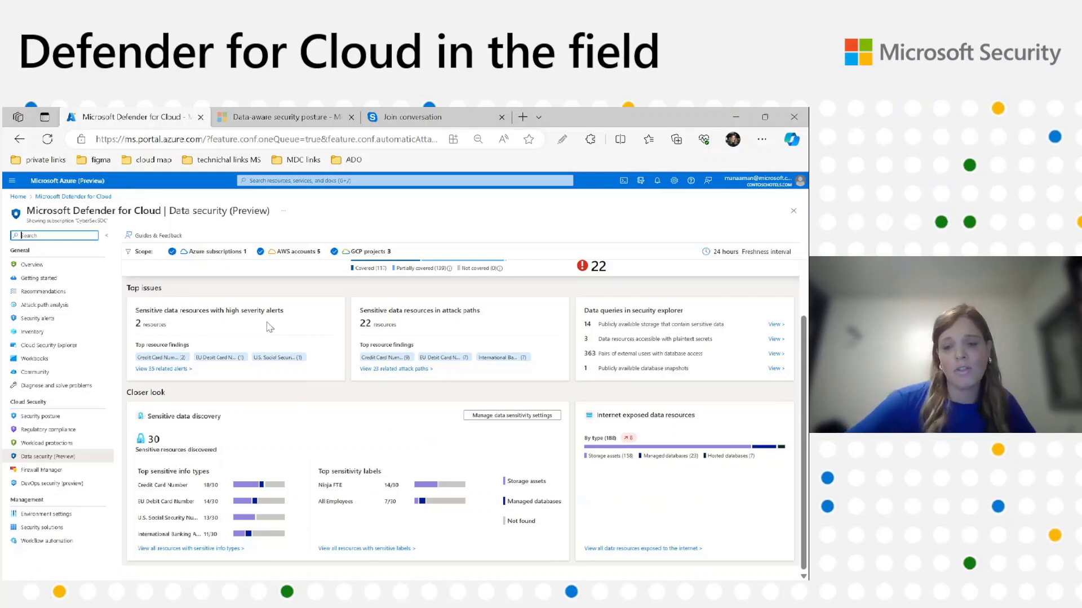
mouse_move(315, 326)
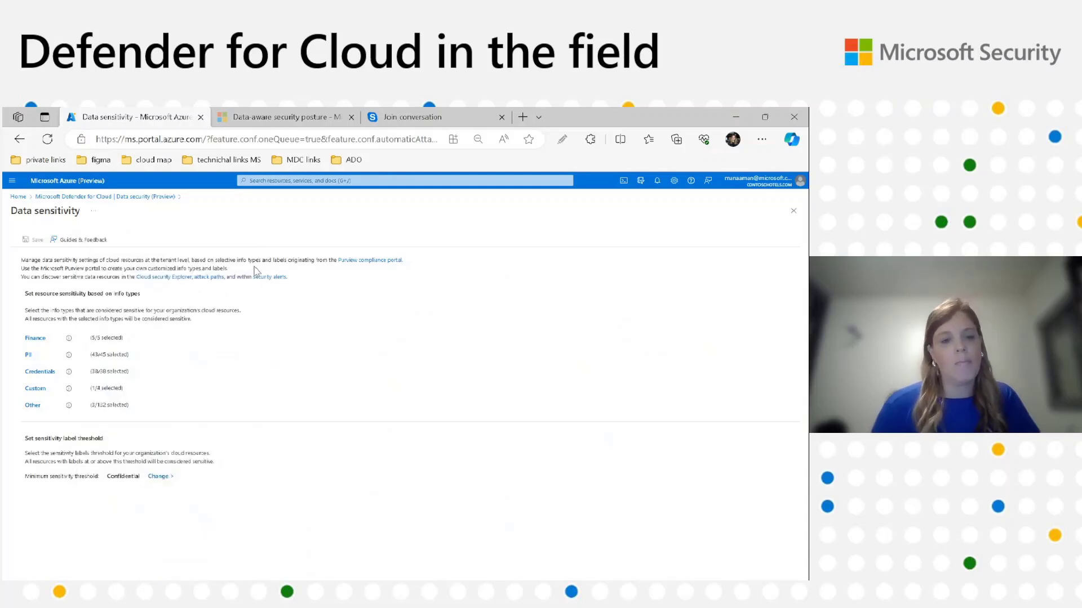
mouse_move(114, 328)
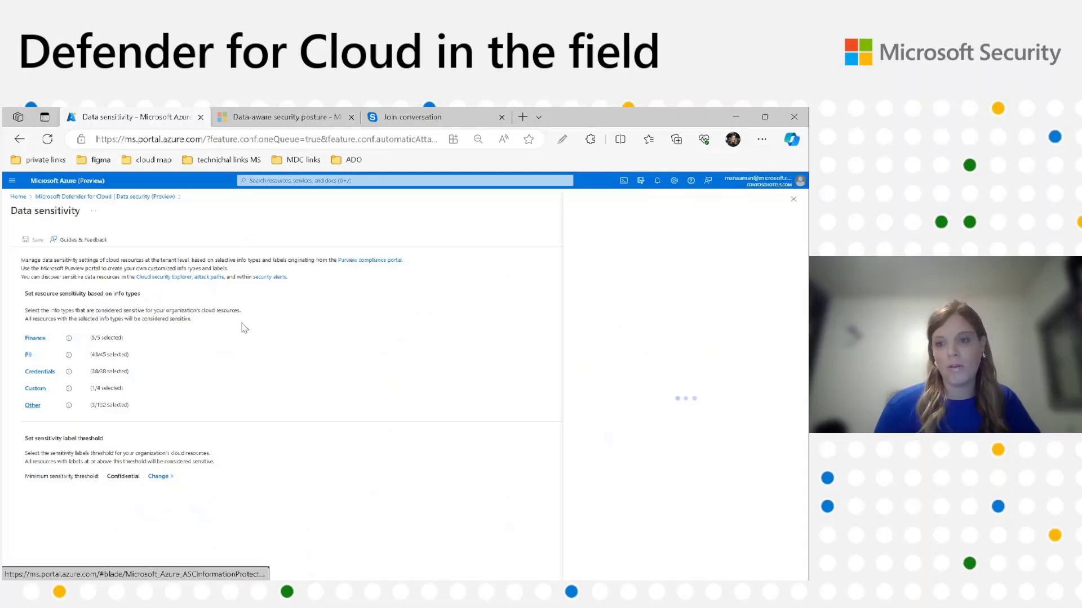
Step: Review the Custom info types pane and cancel without changes
left_click(33, 405)
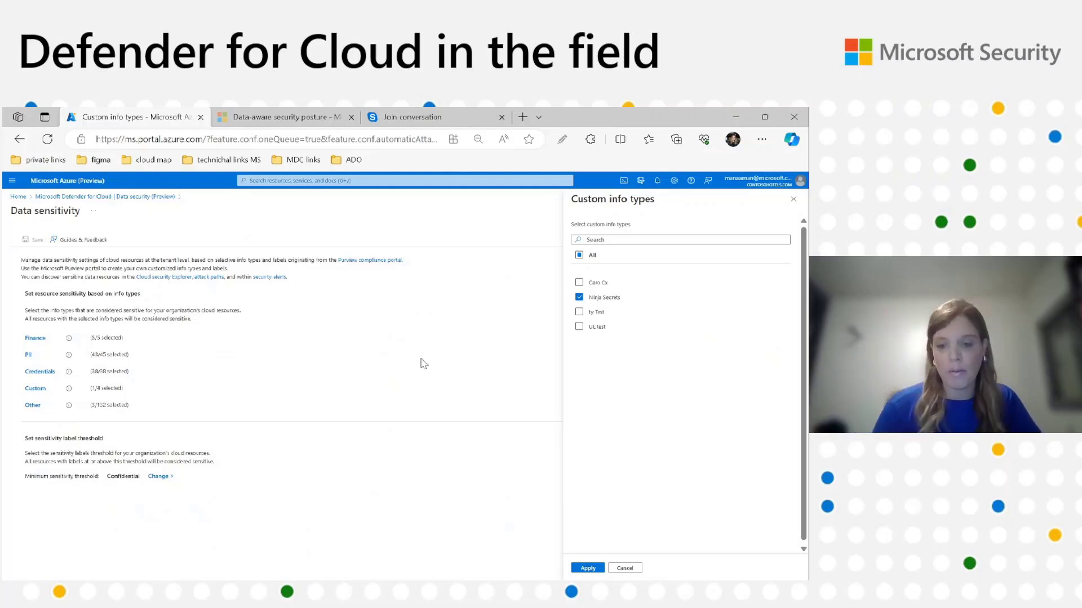
left_click(587, 568)
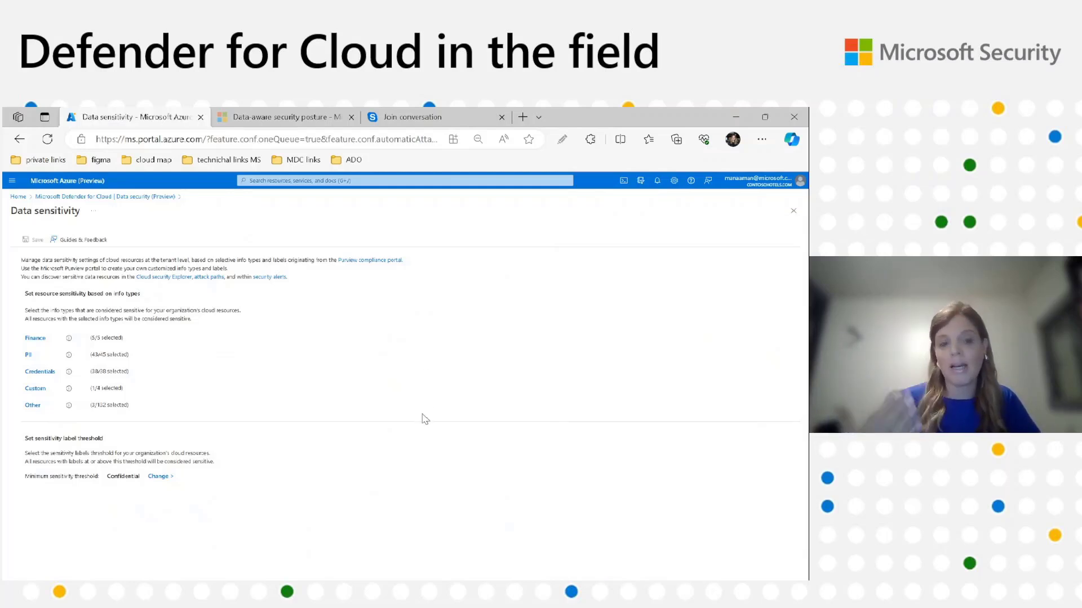
mouse_move(200, 338)
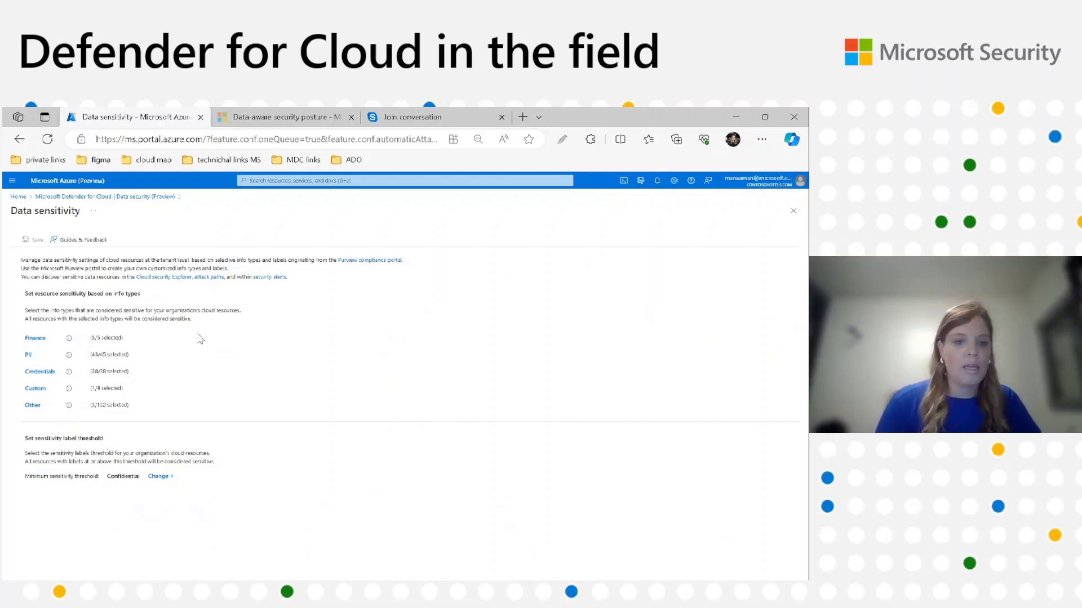
mouse_move(212, 387)
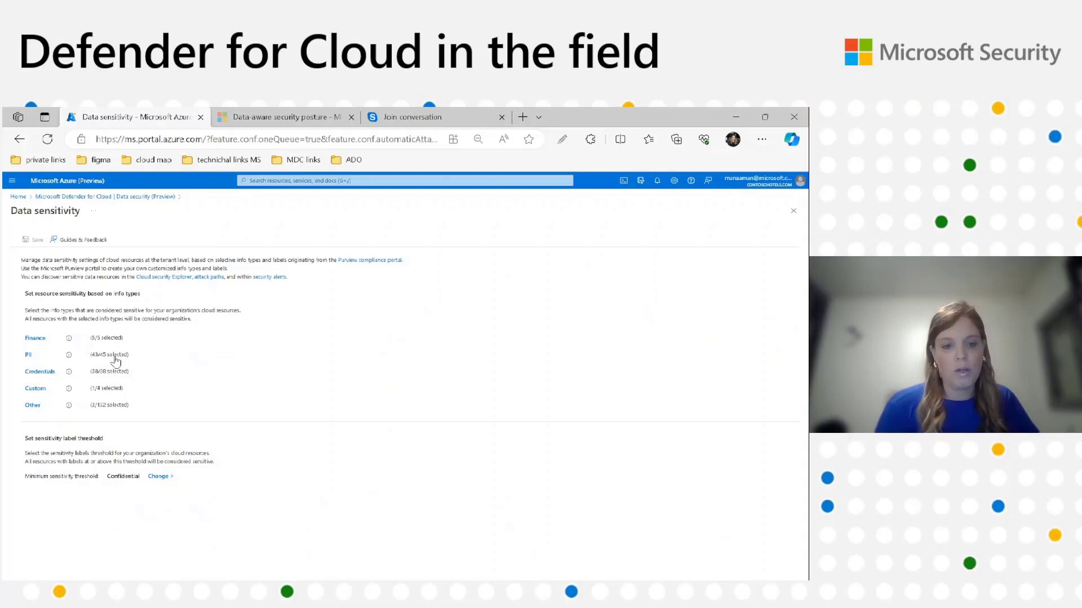
Step: Open the Sensitivity label threshold pane, which shows Confidential as the minimum label
left_click(157, 476)
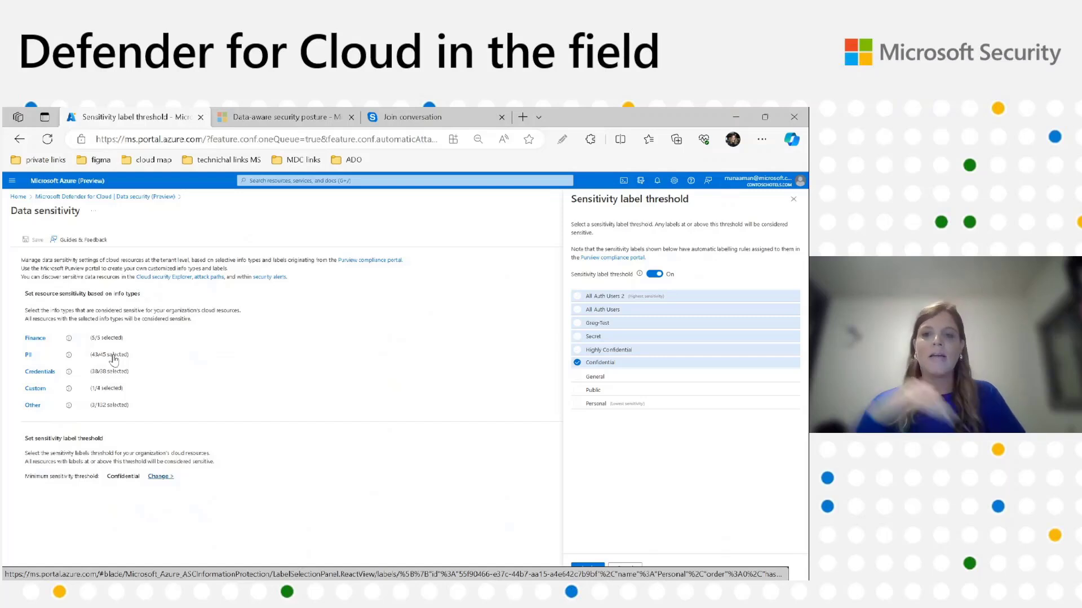
mouse_move(430, 263)
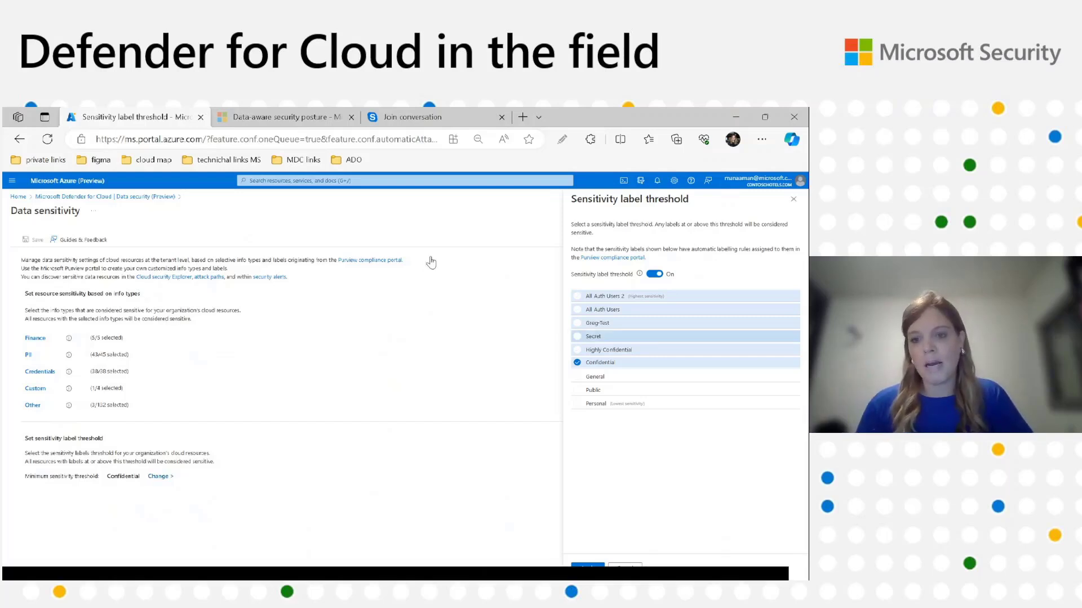